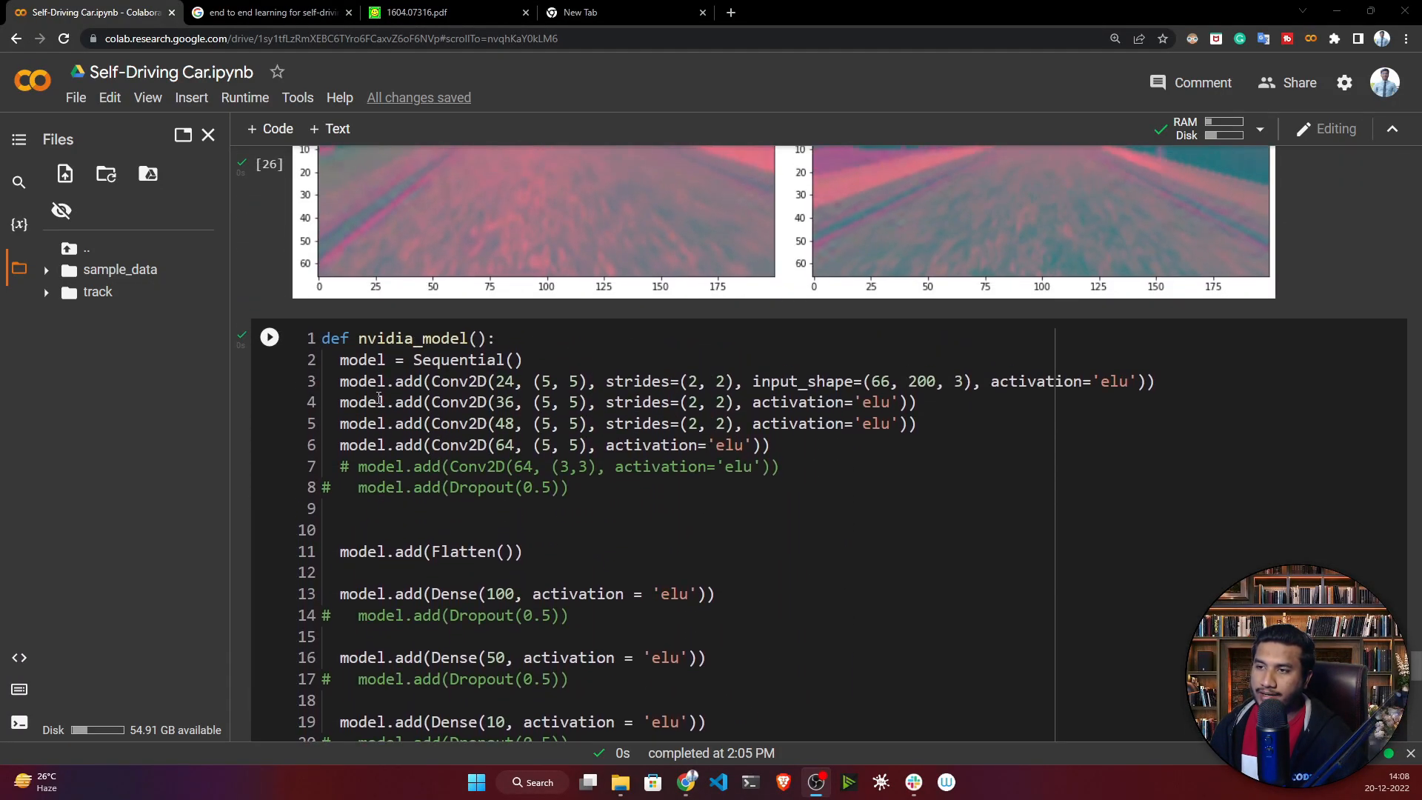
# Scroll the NVIDIA self-driving paper to section 4, Network Architecture
pyautogui.click(426, 12)
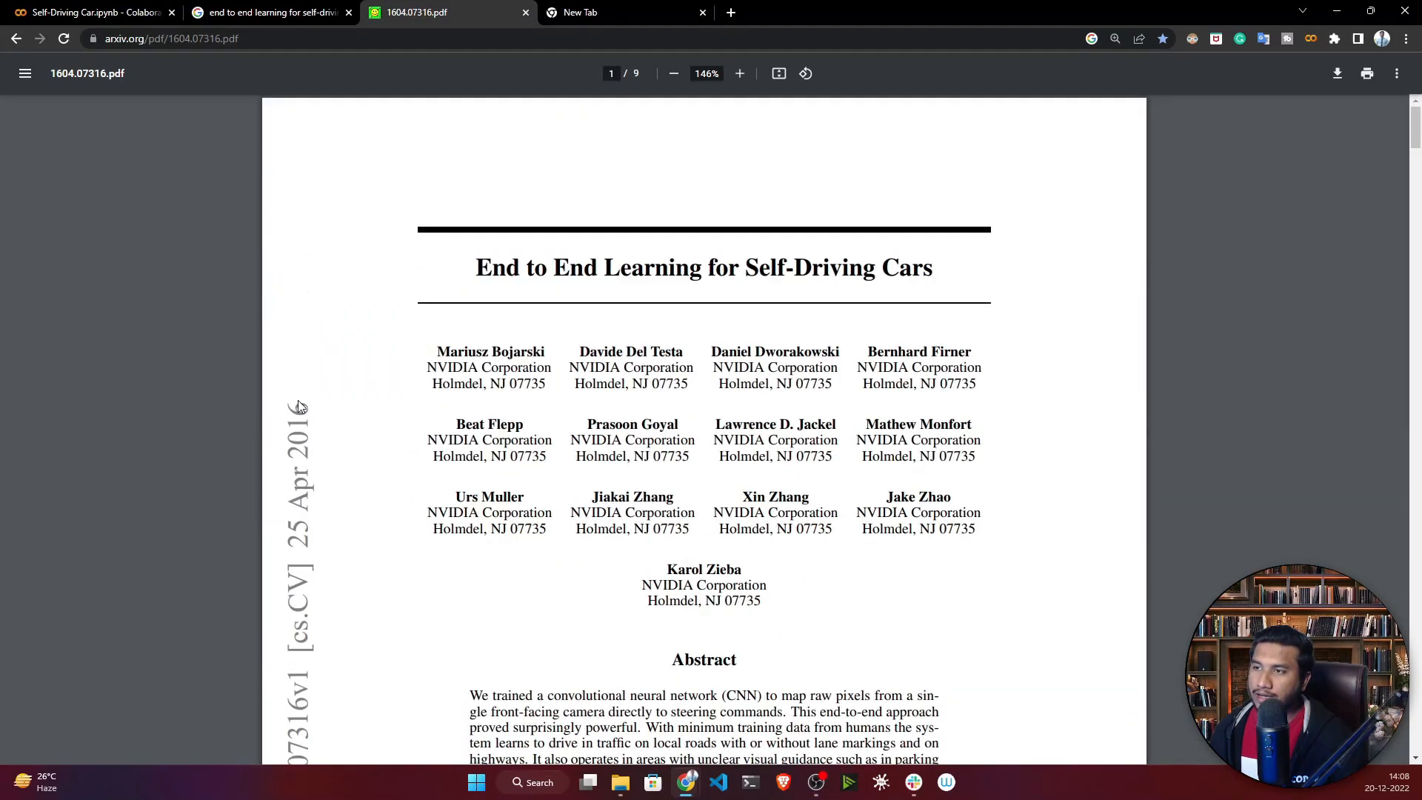
pyautogui.scroll(-3)
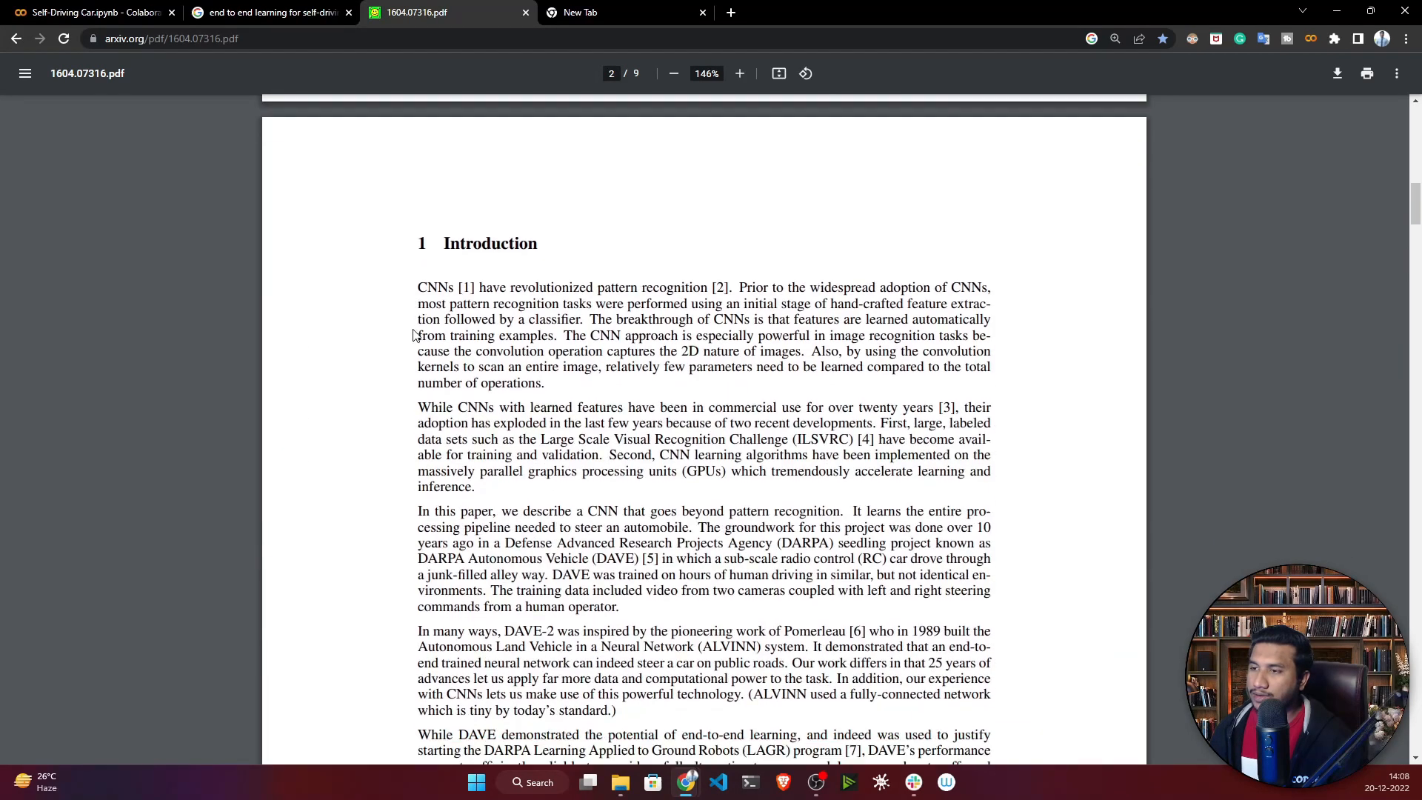
pyautogui.scroll(-3)
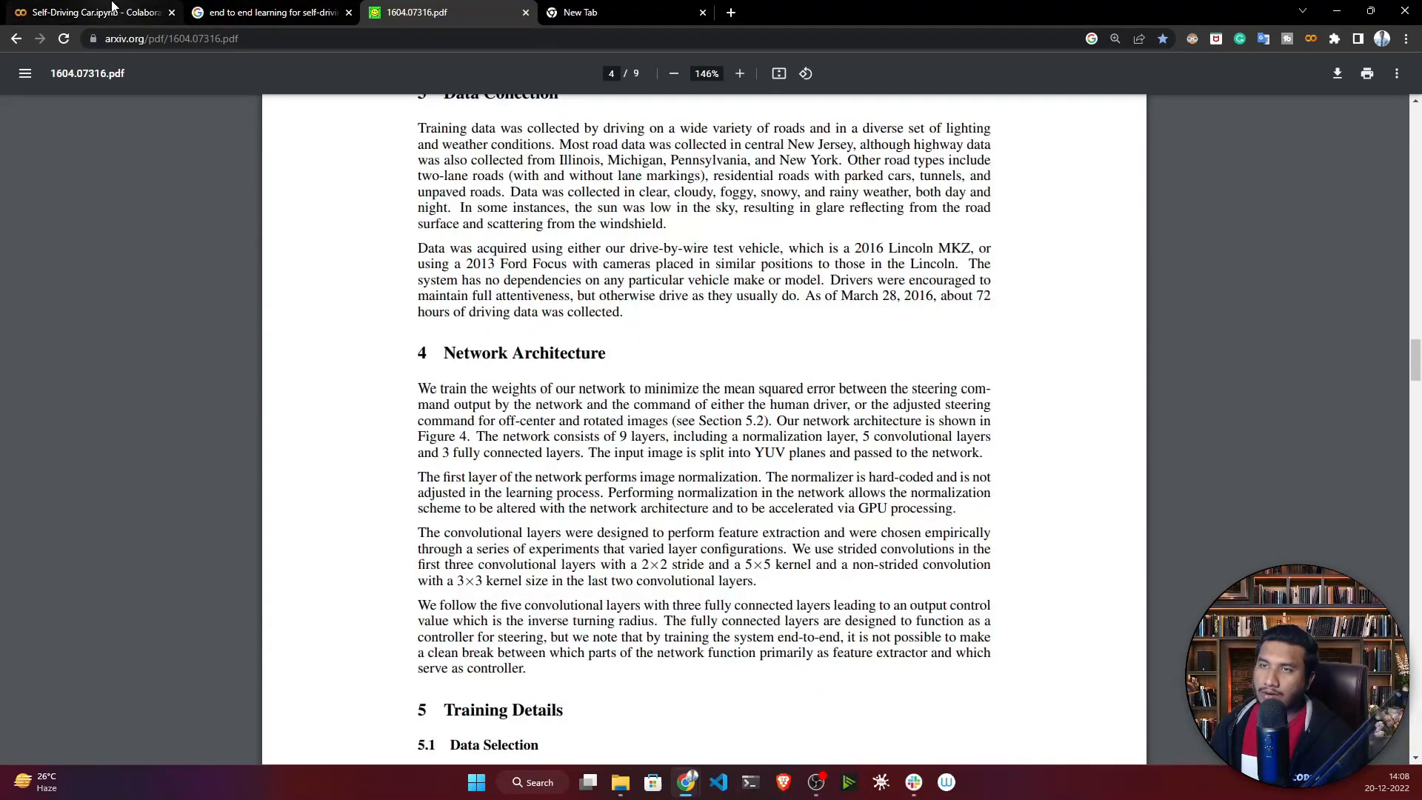
# Review the model summary and fit_generator cell, then select batch_generator to find its definition
pyautogui.click(90, 11)
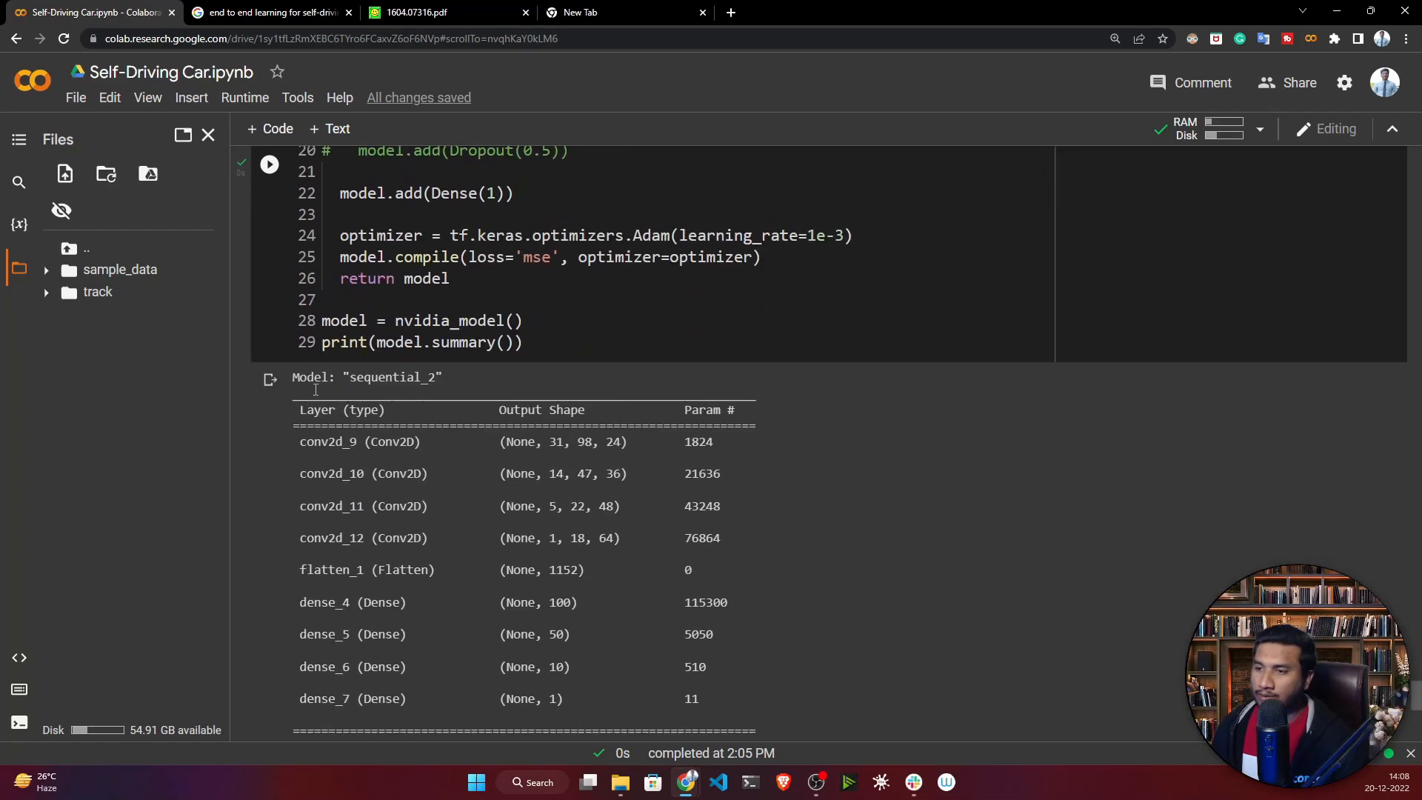
pyautogui.scroll(-3)
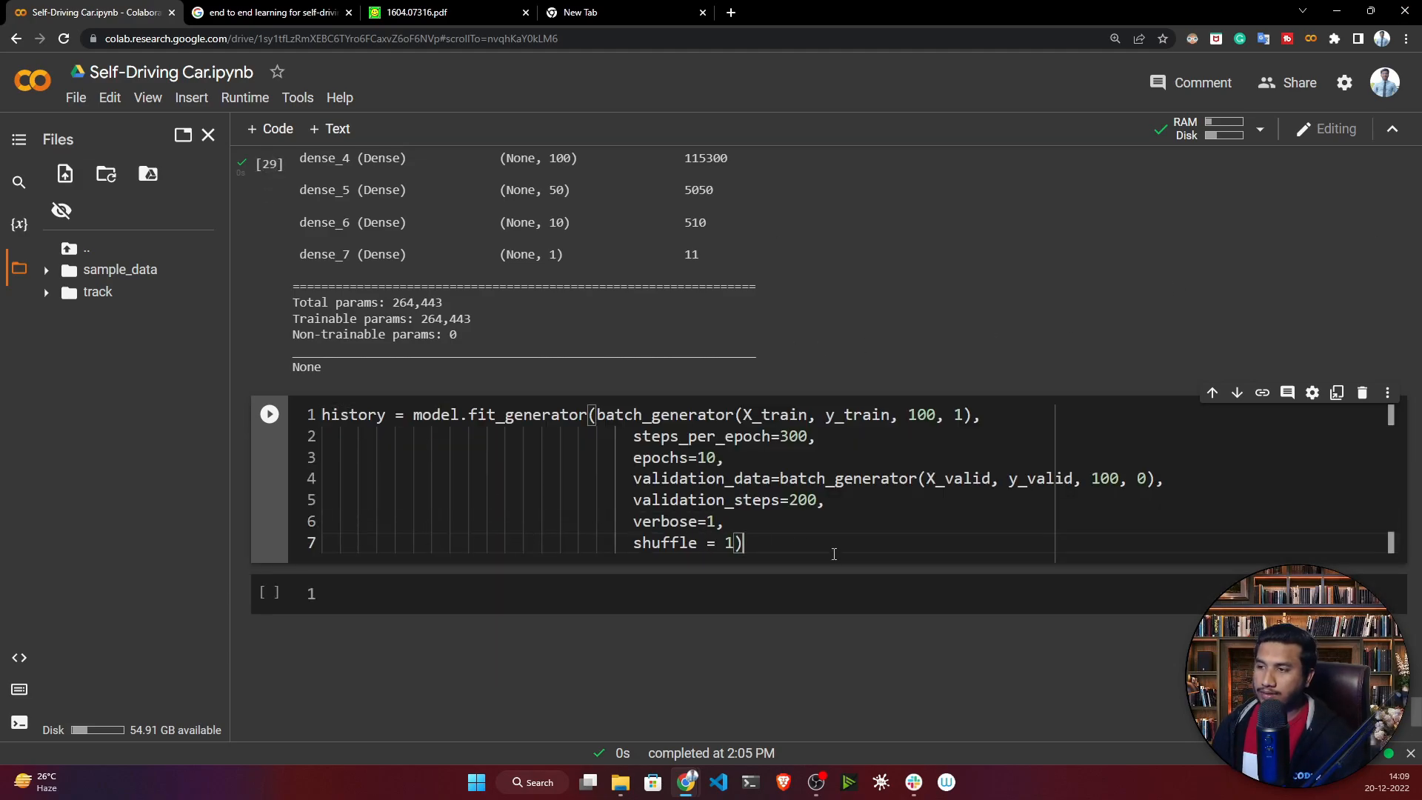
pyautogui.moveTo(502, 438)
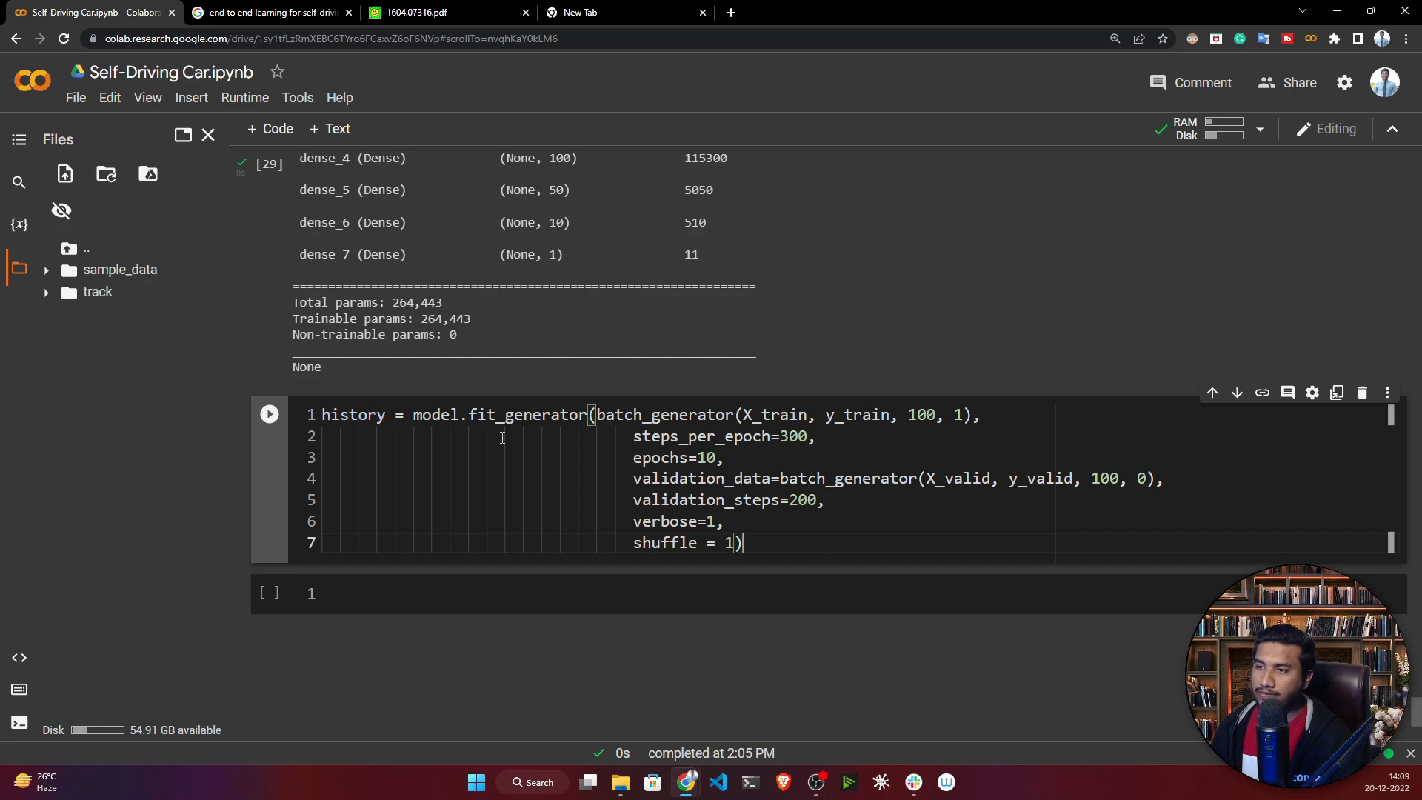
pyautogui.scroll(3)
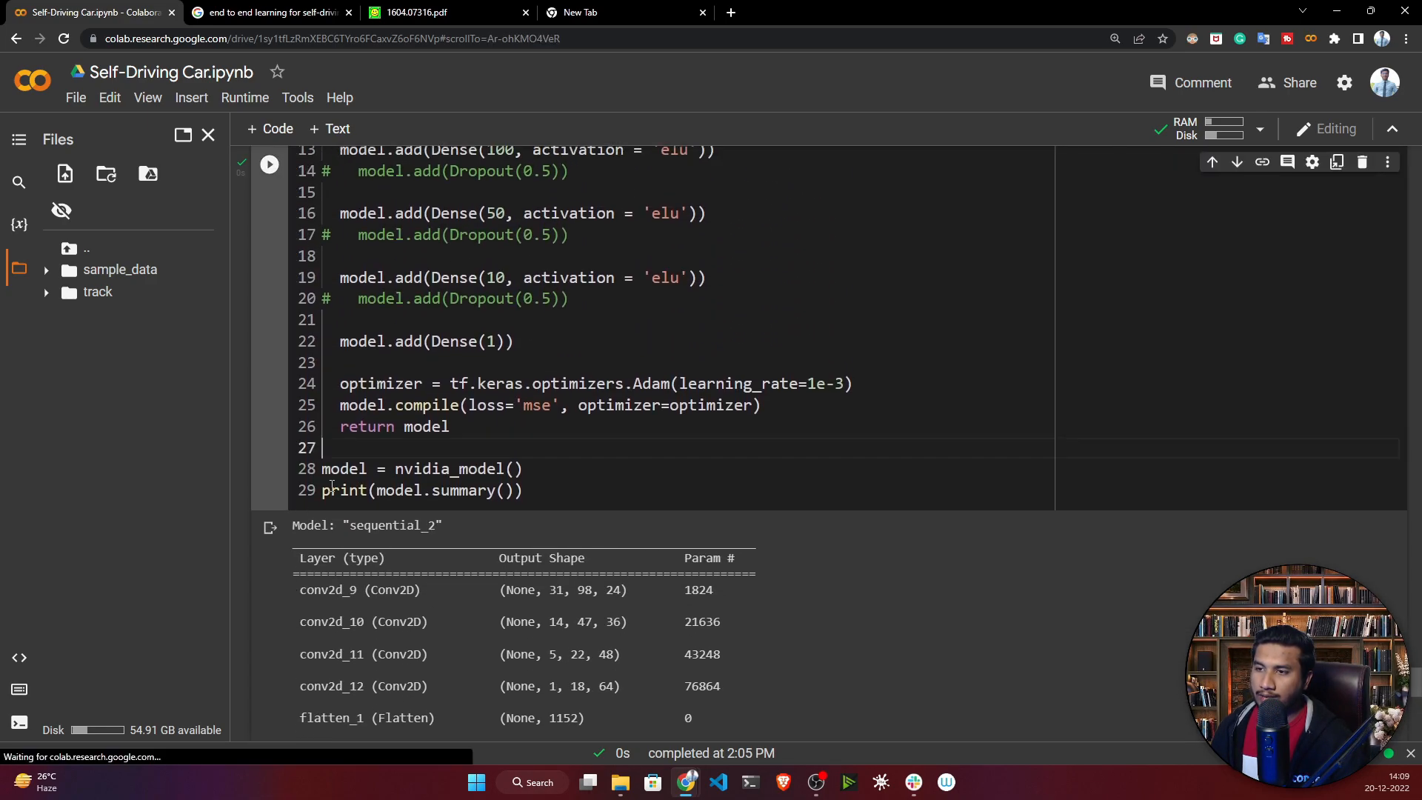
pyautogui.scroll(-3)
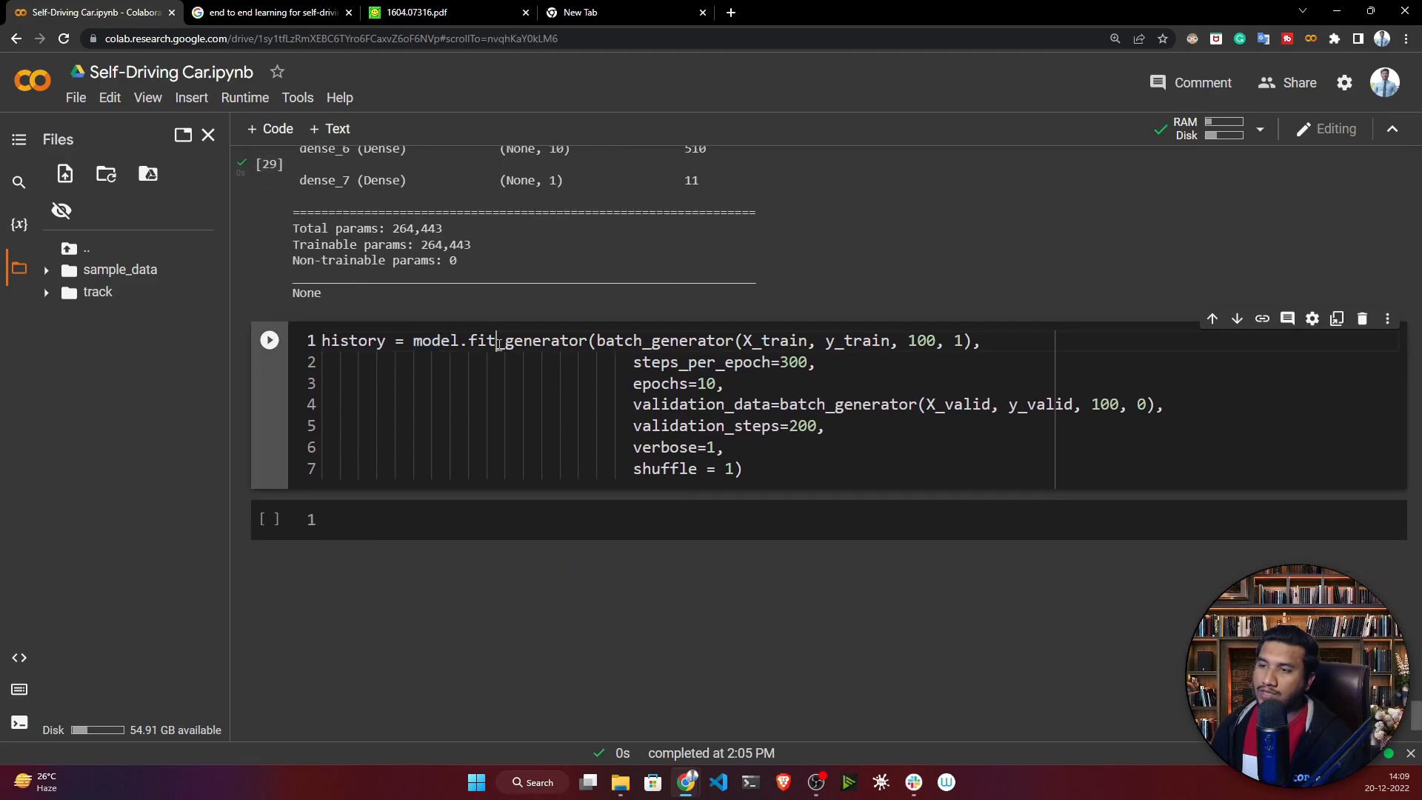
pyautogui.doubleClick(526, 340)
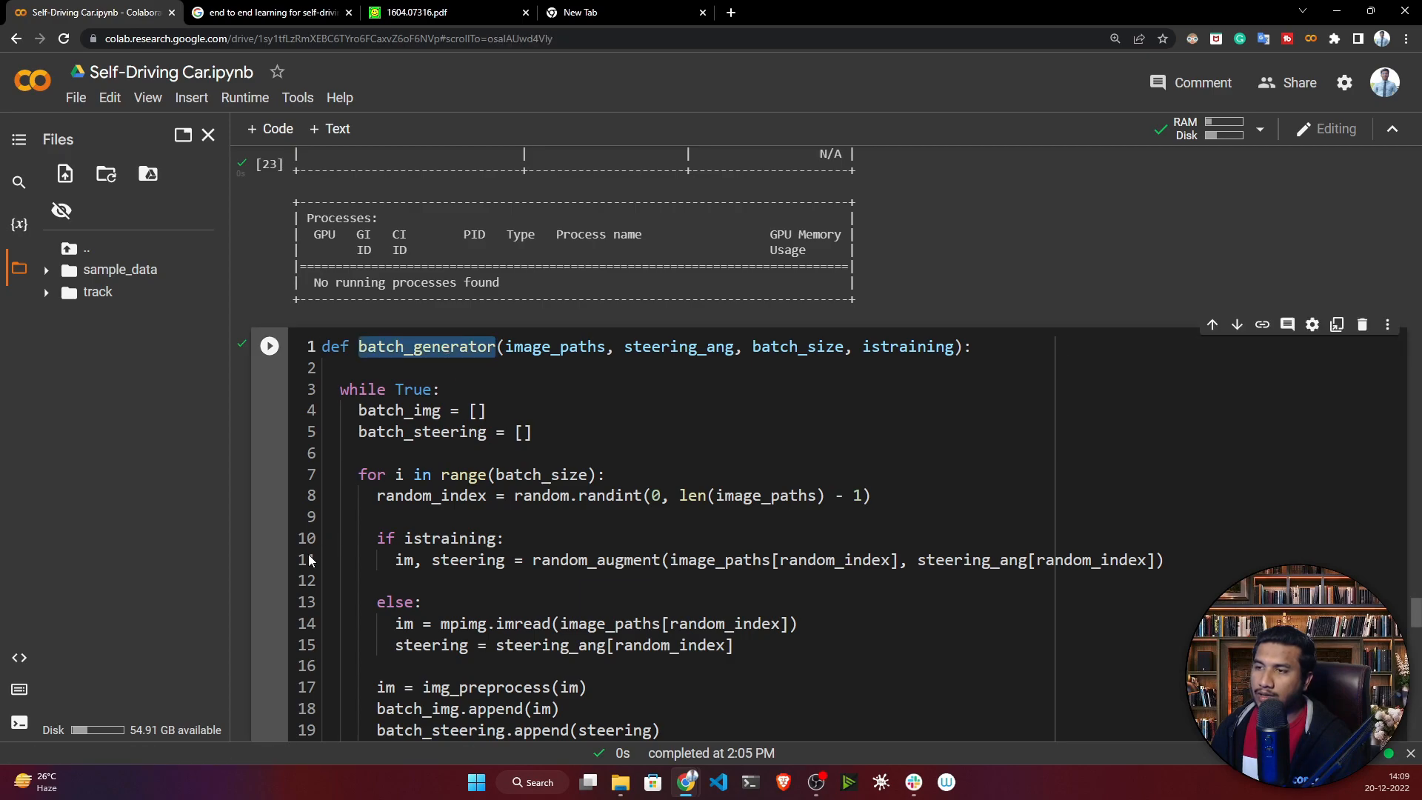
pyautogui.scroll(-3)
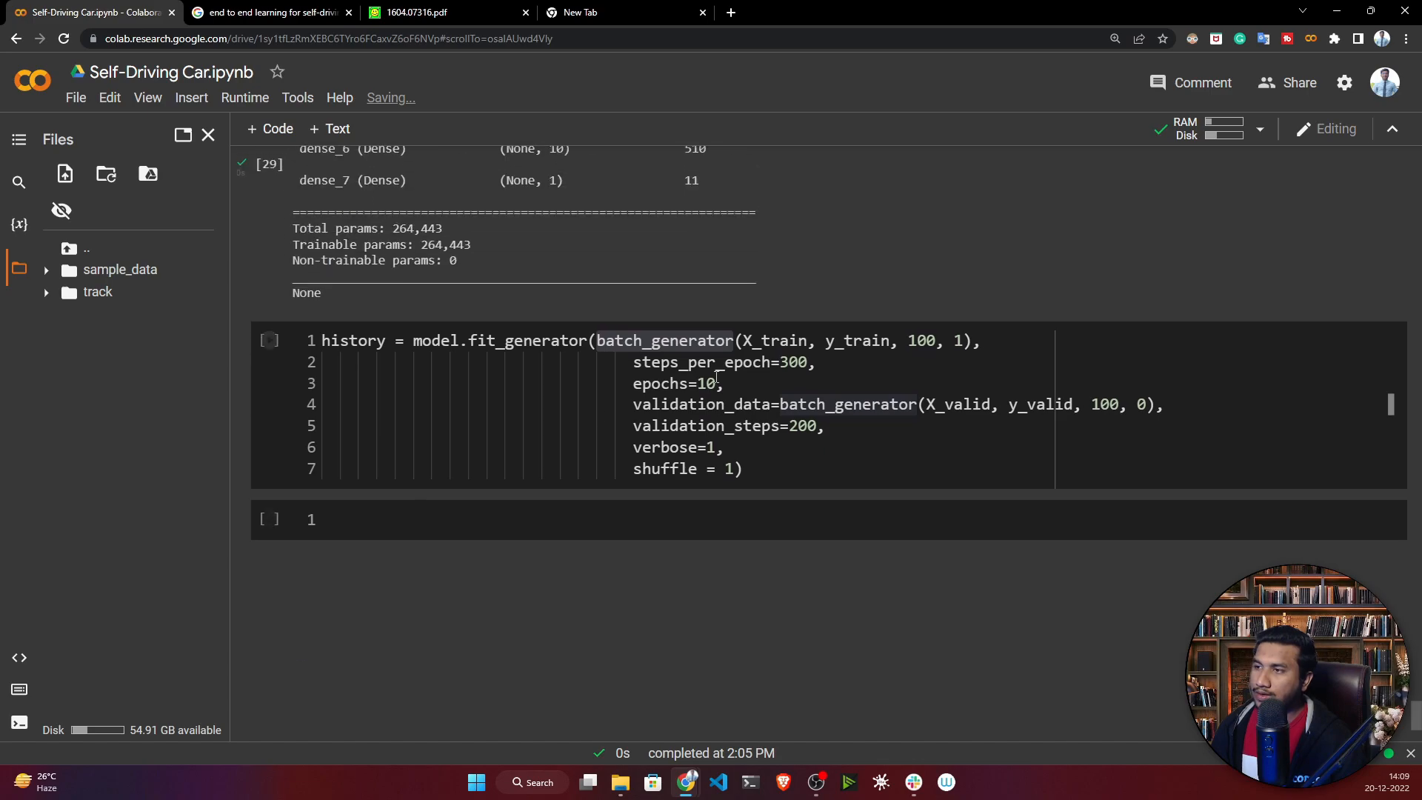
pyautogui.doubleClick(775, 340)
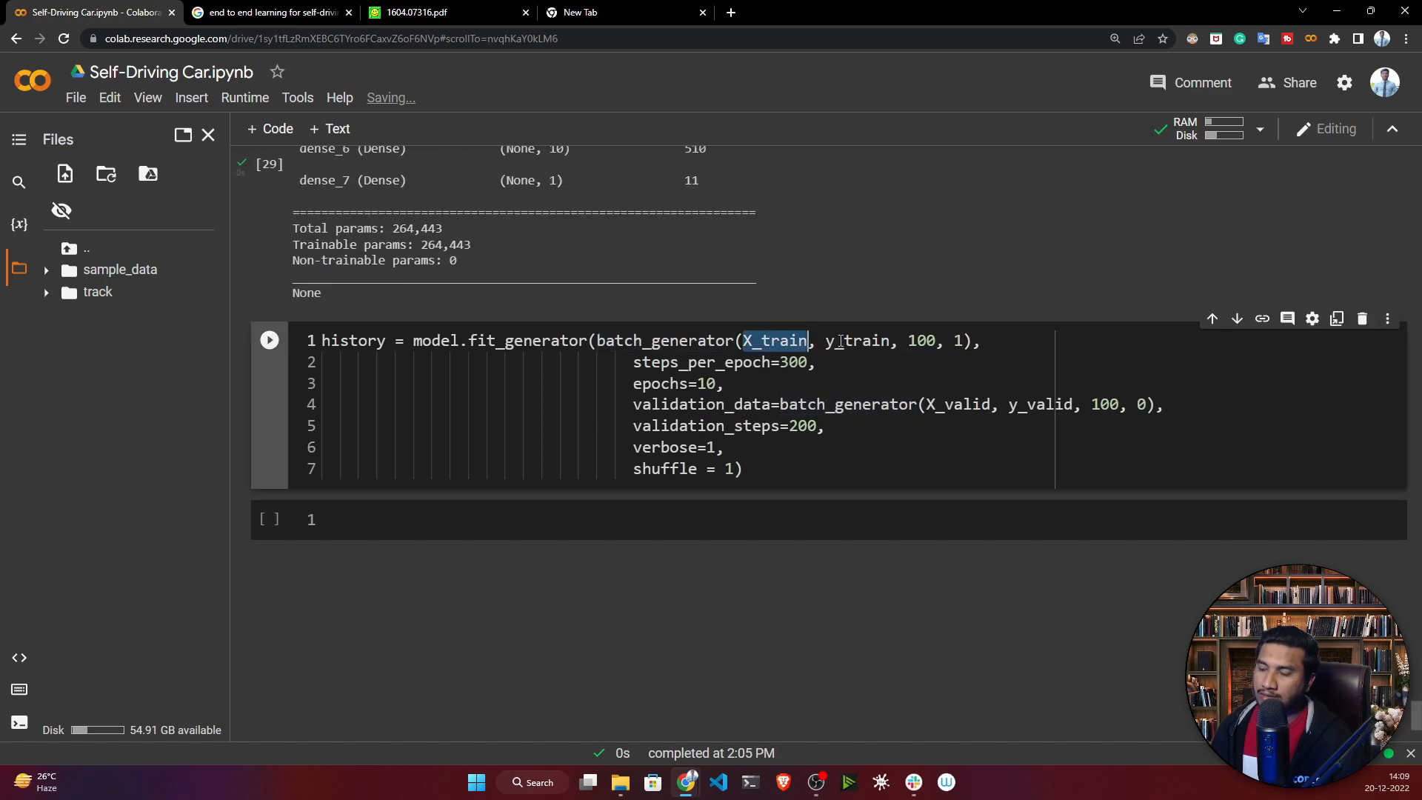
pyautogui.doubleClick(856, 340)
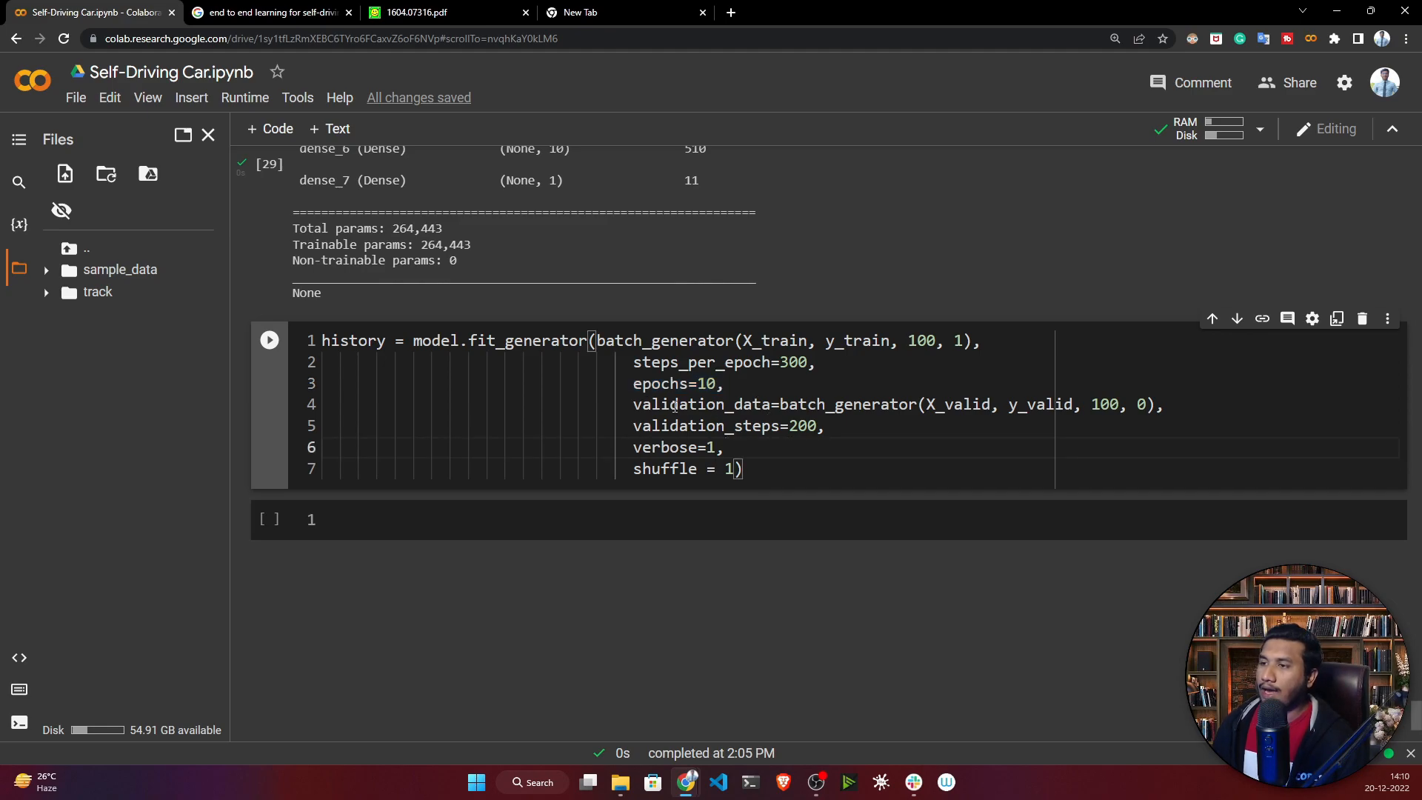
pyautogui.doubleClick(702, 405)
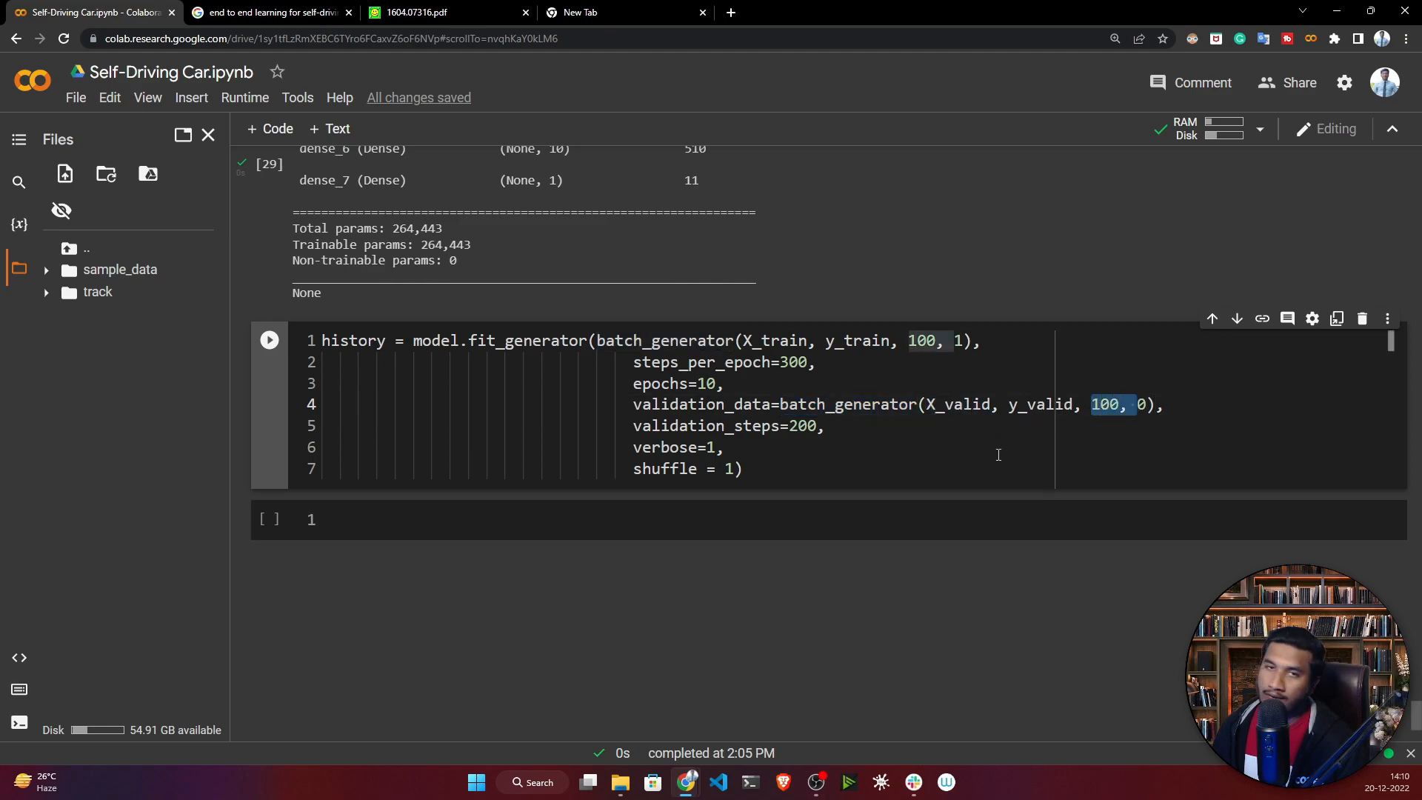
pyautogui.moveTo(1026, 436)
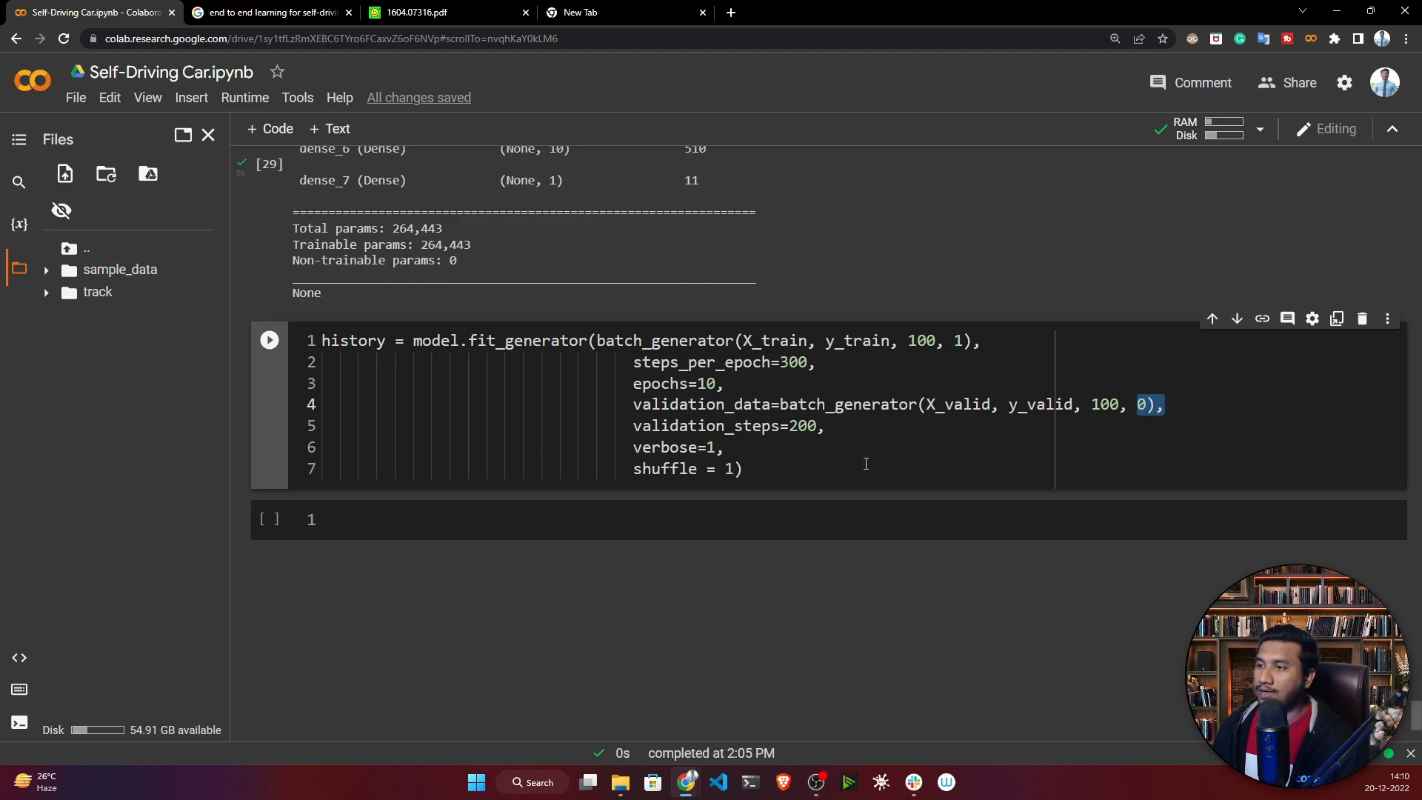
pyautogui.moveTo(1136, 405); pyautogui.dragTo(723, 447)
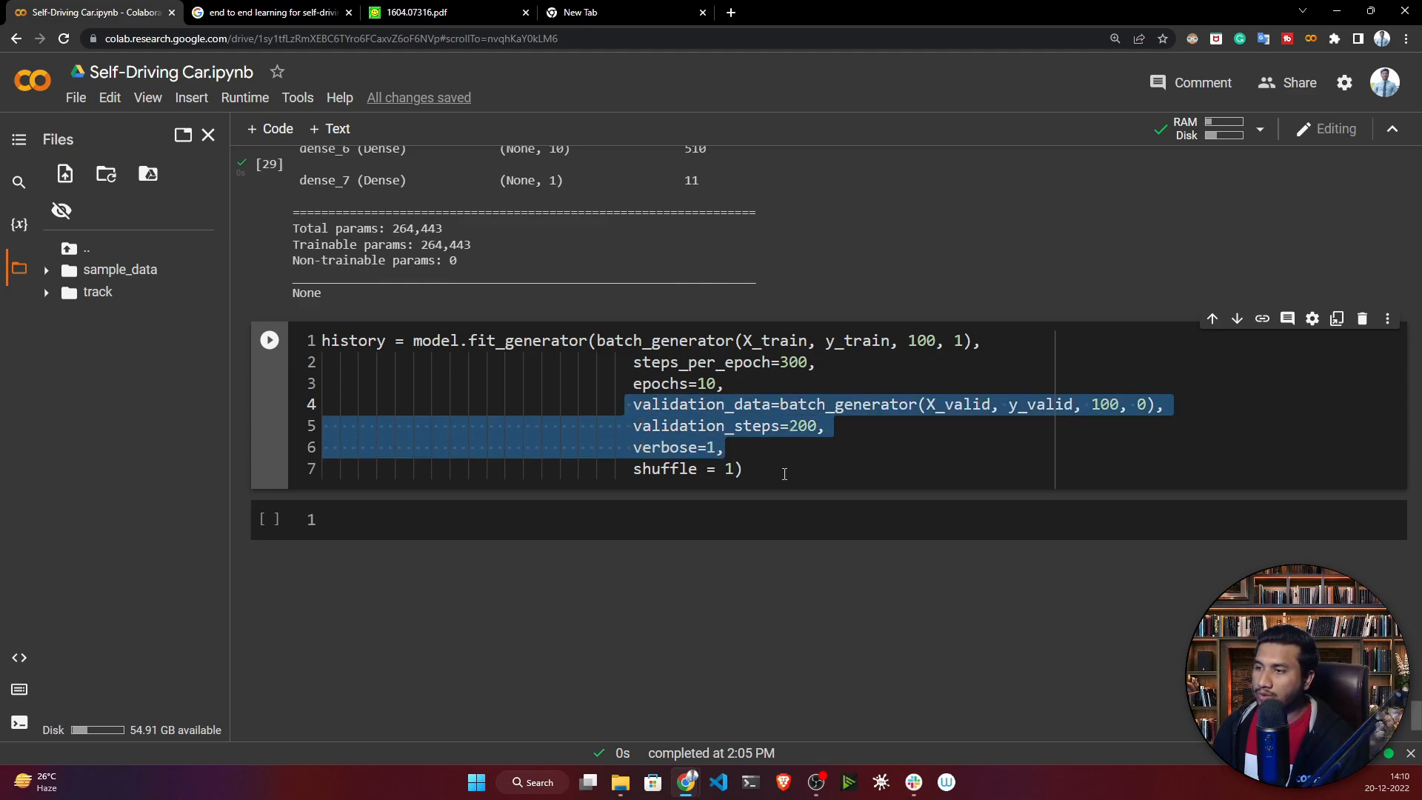
pyautogui.click(741, 468)
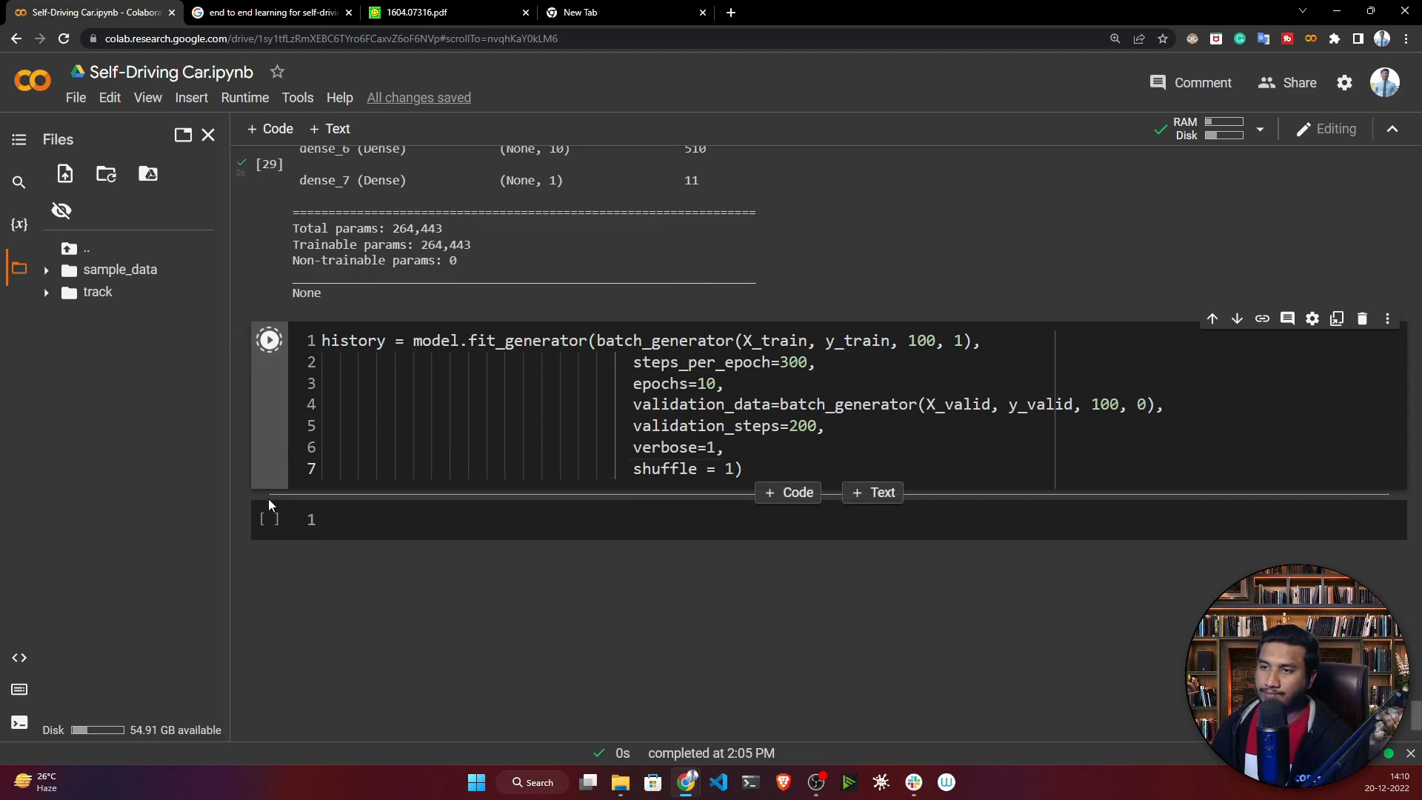
pyautogui.moveTo(270, 518)
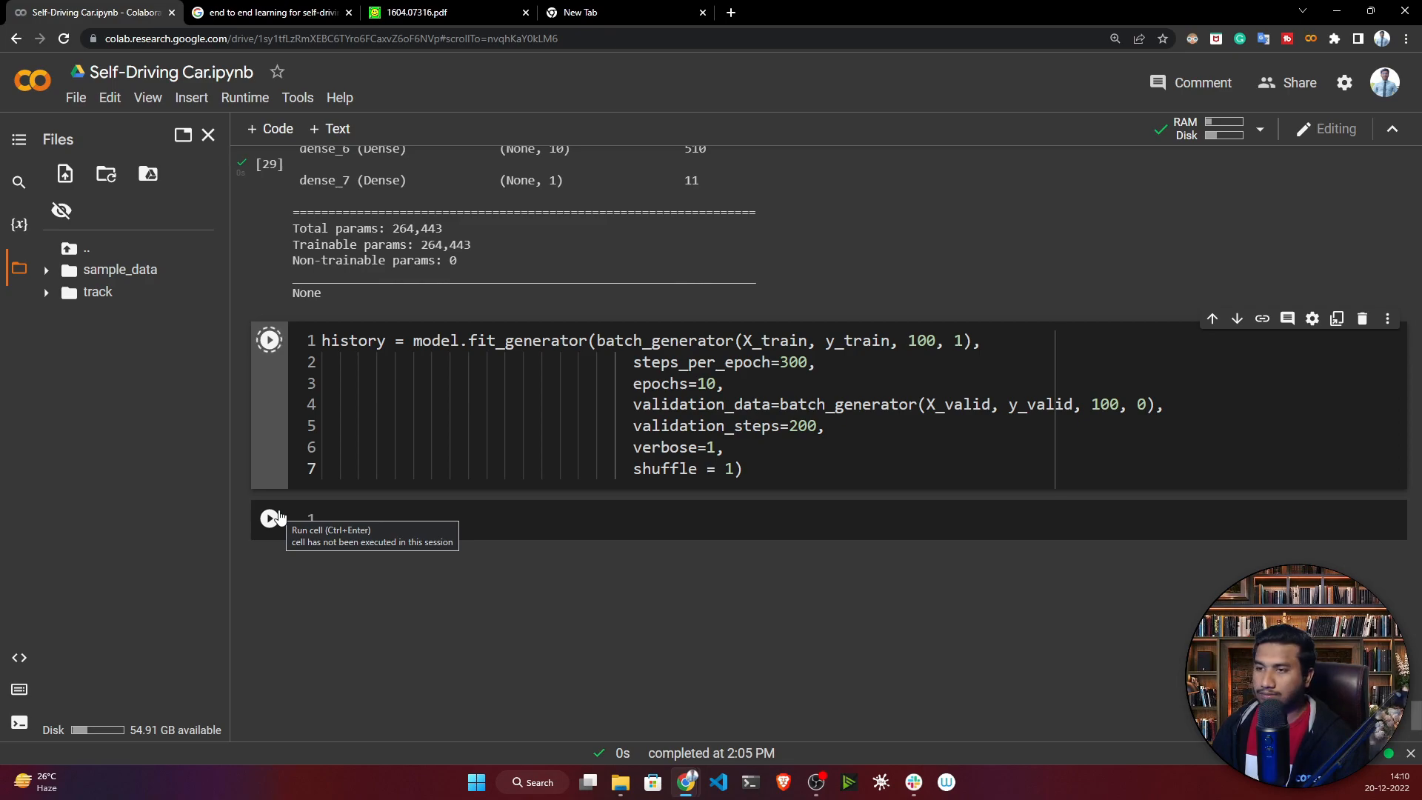
pyautogui.scroll(-3)
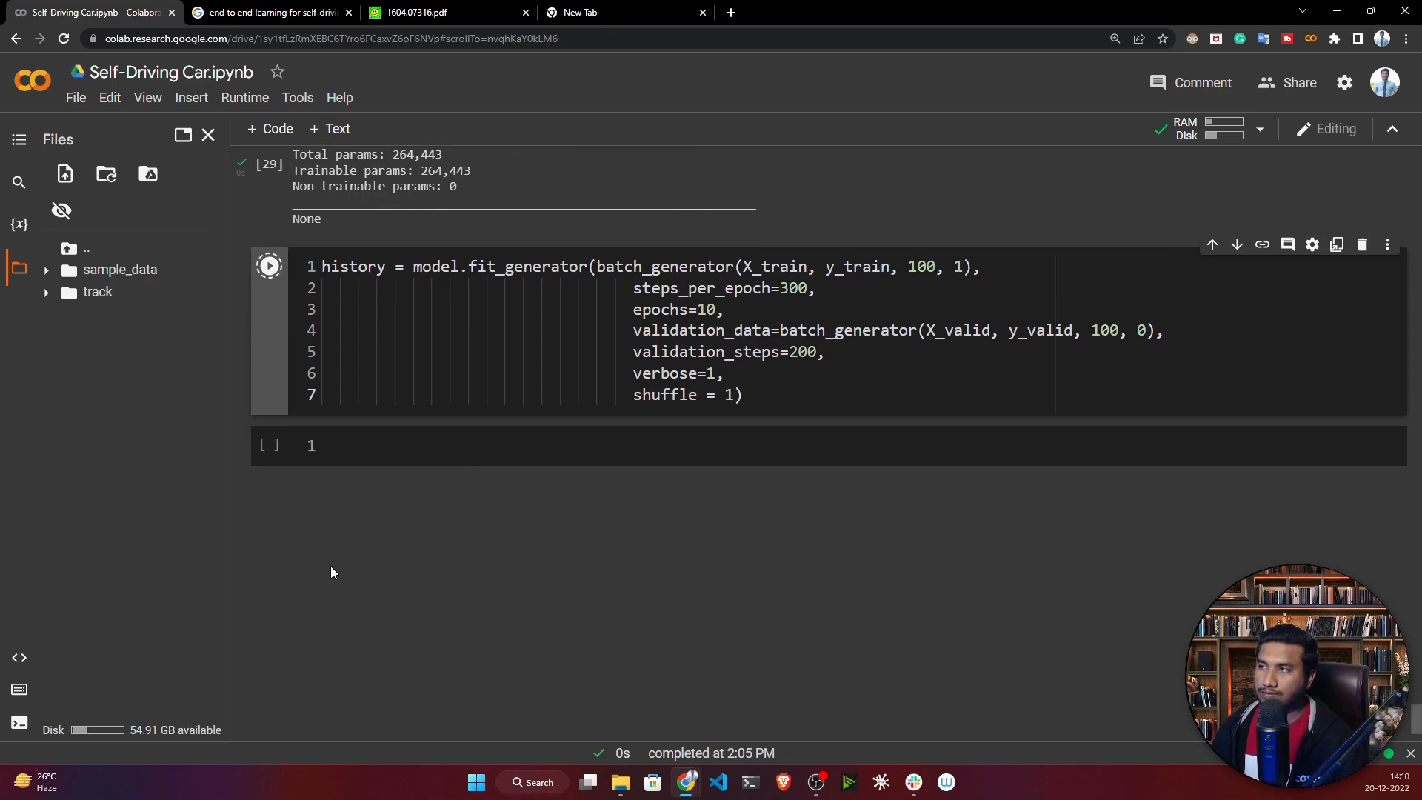
# Run the fit_generator cell, training 10 epochs to loss 0.0409 and val_loss 0.0348
pyautogui.click(268, 266)
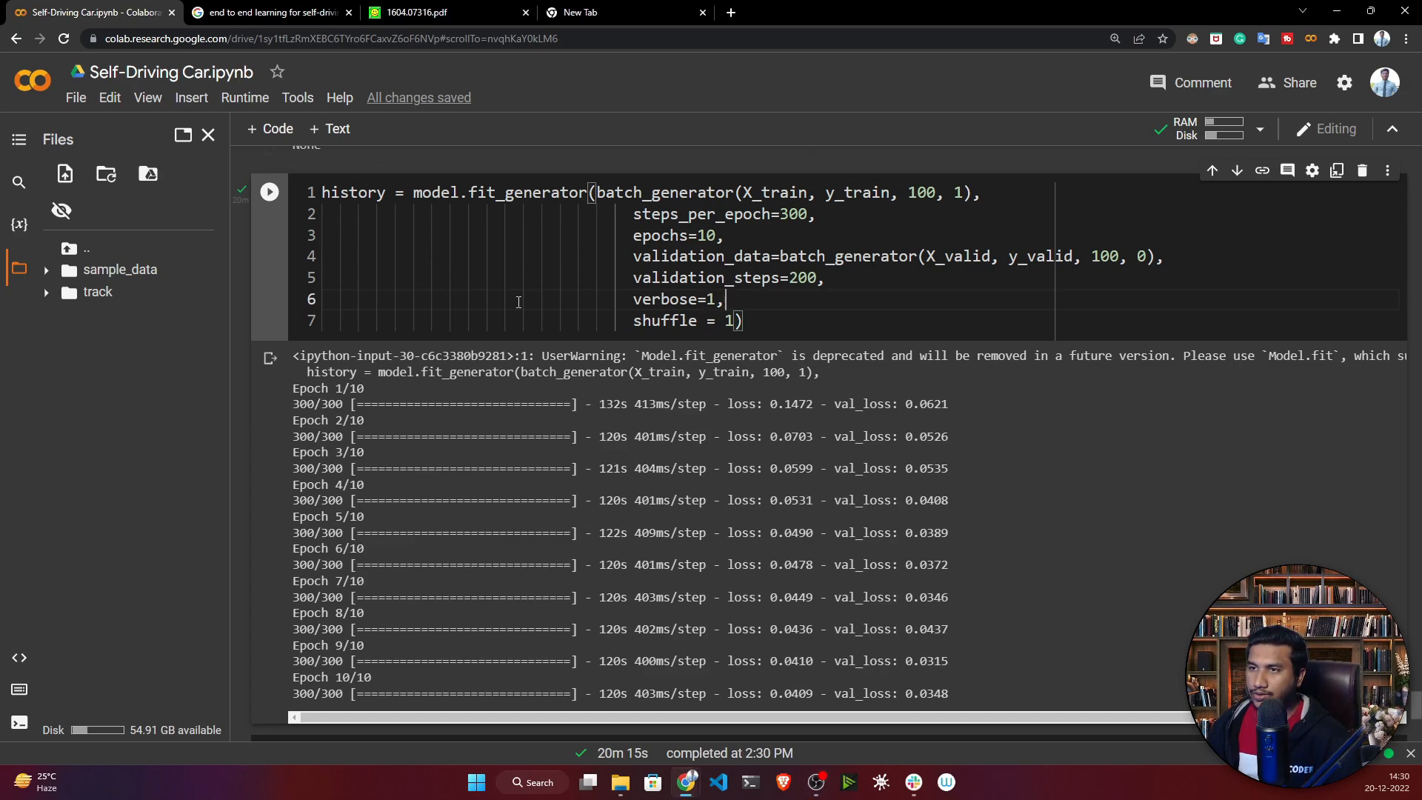
pyautogui.scroll(-3)
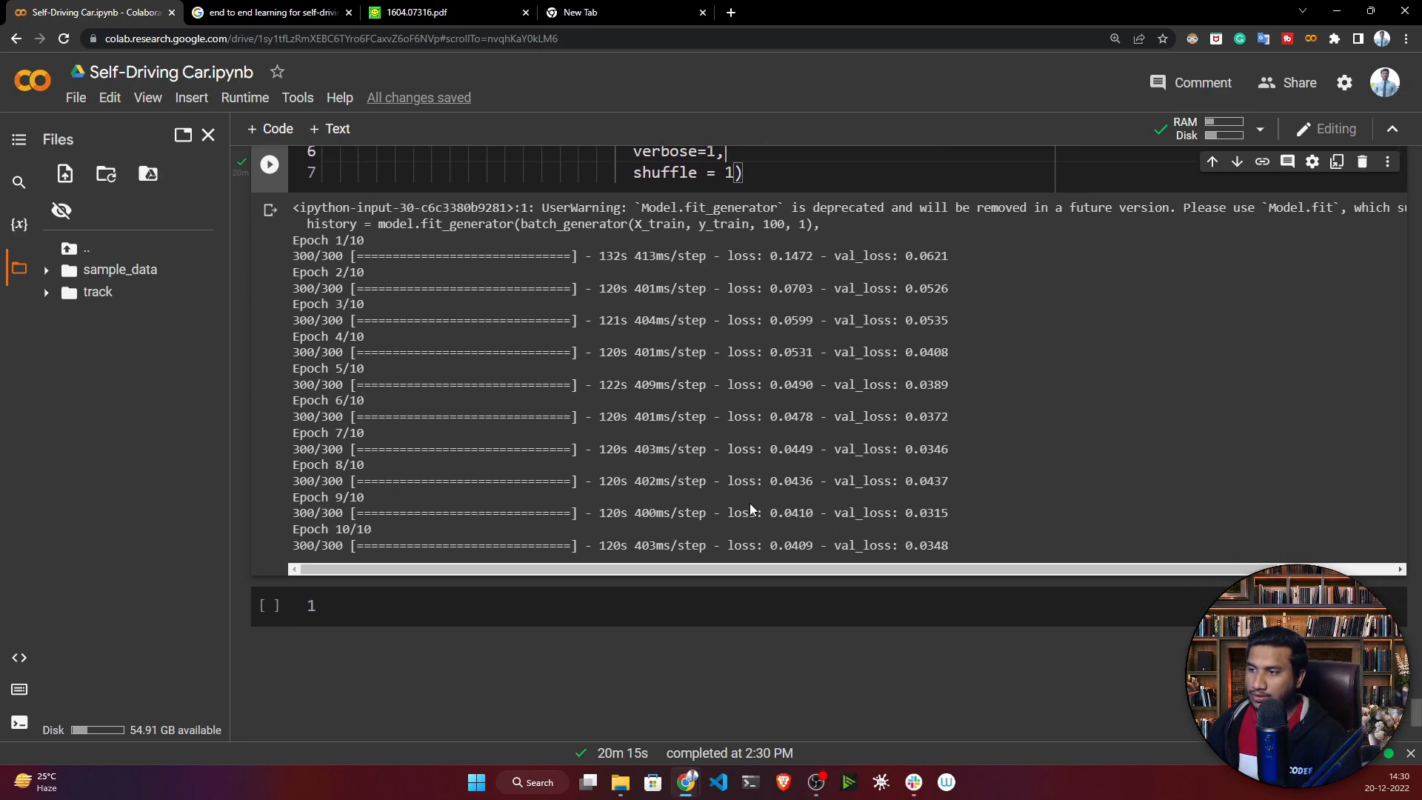
pyautogui.moveTo(712, 510)
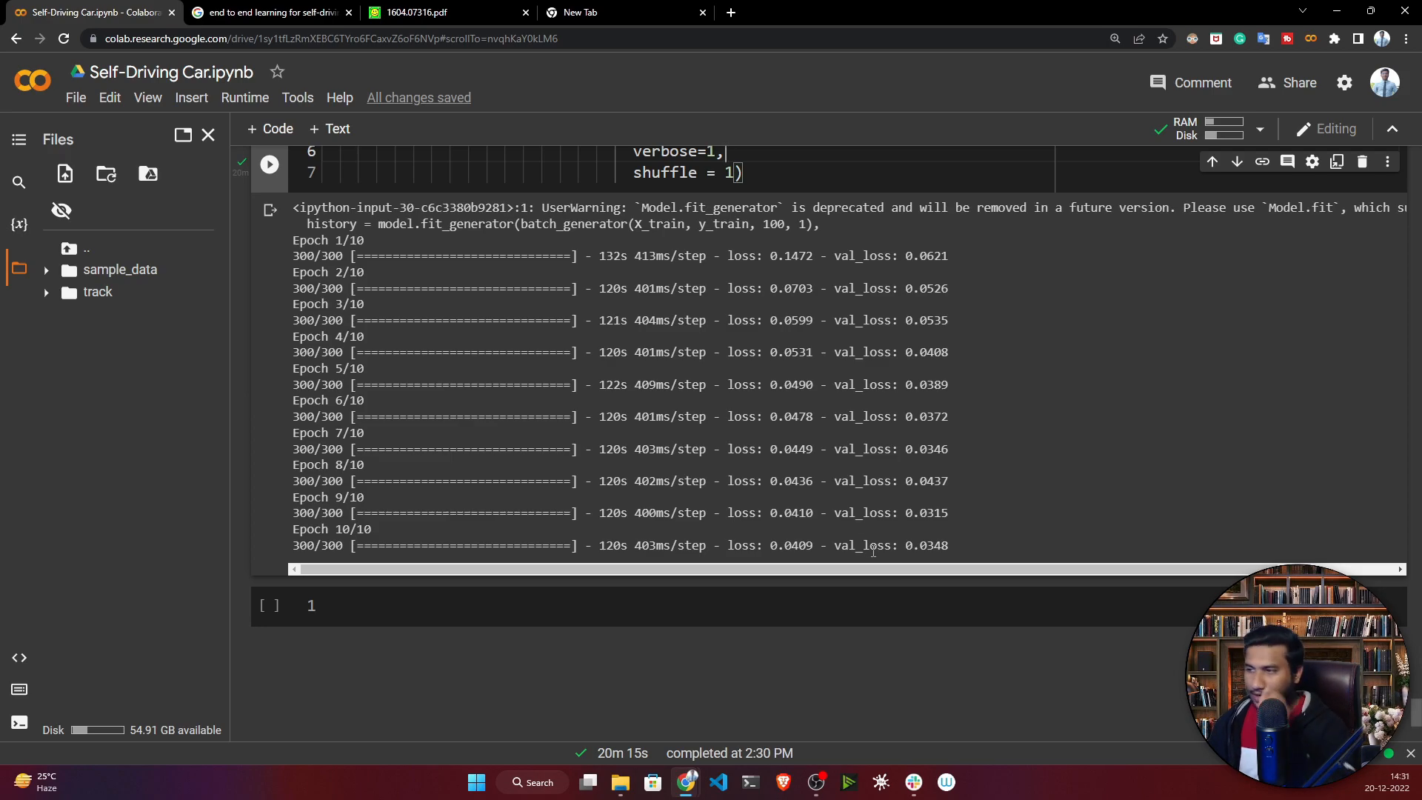
pyautogui.doubleClick(929, 545)
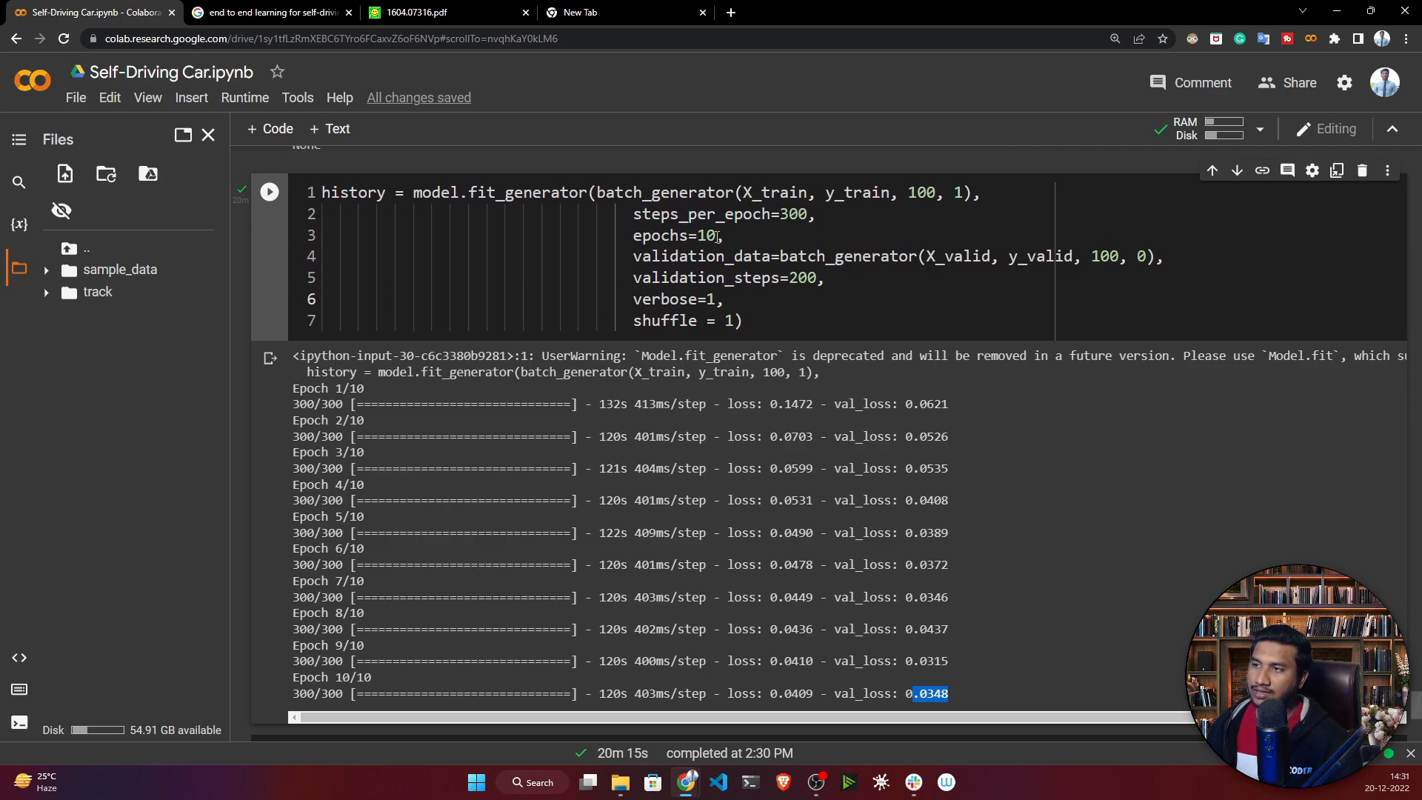
pyautogui.doubleClick(706, 235)
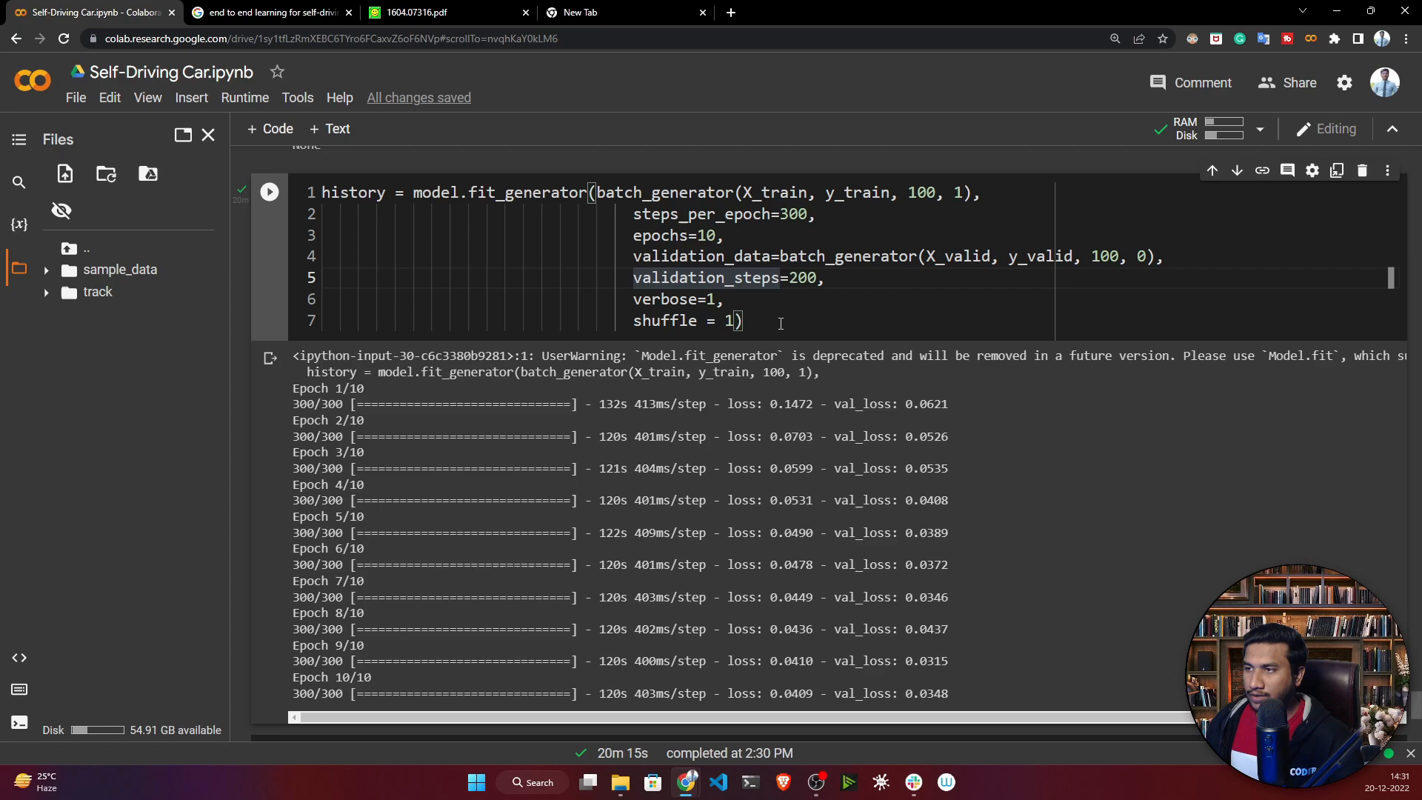
pyautogui.scroll(-3)
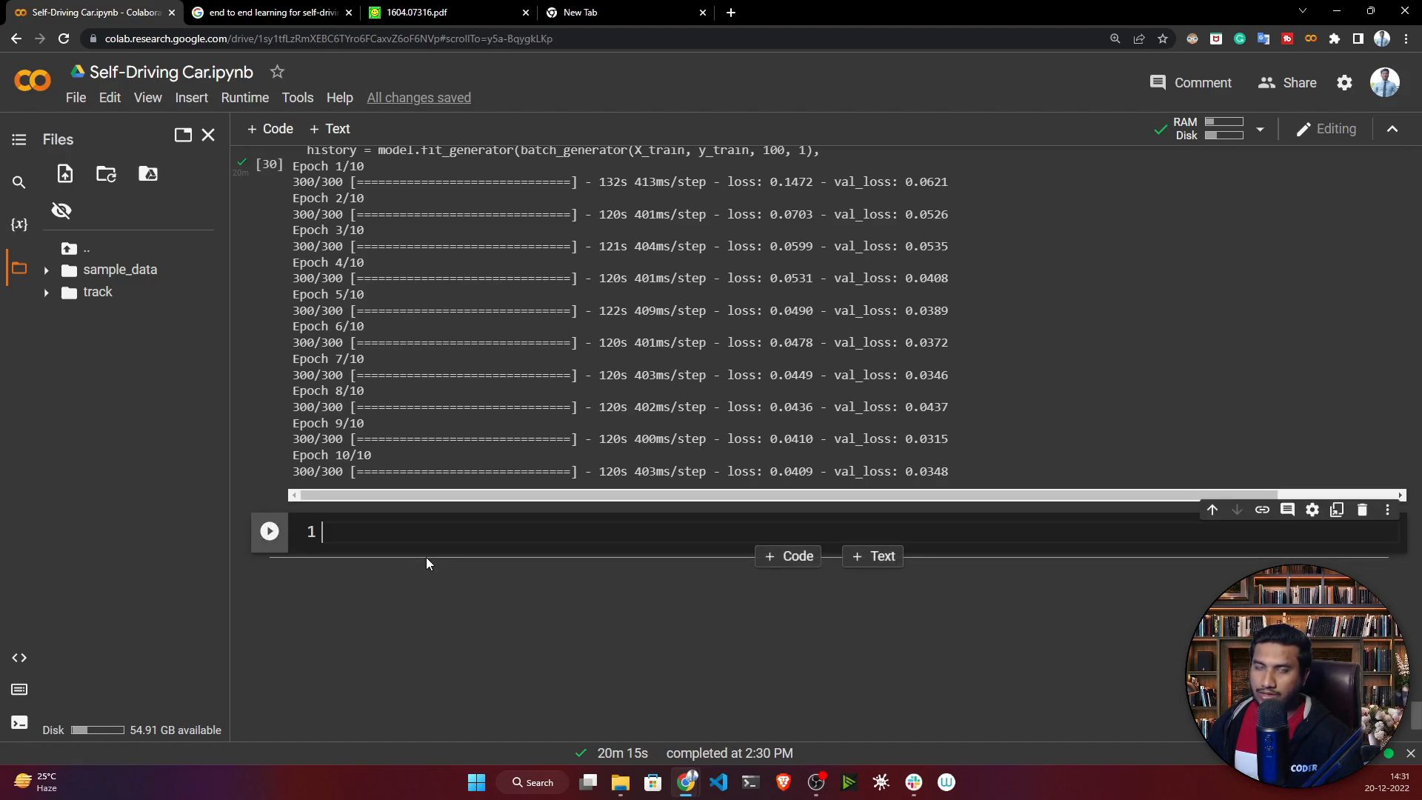
# Run the matplotlib cell plotting training and validation loss per epoch
pyautogui.scroll(-3)
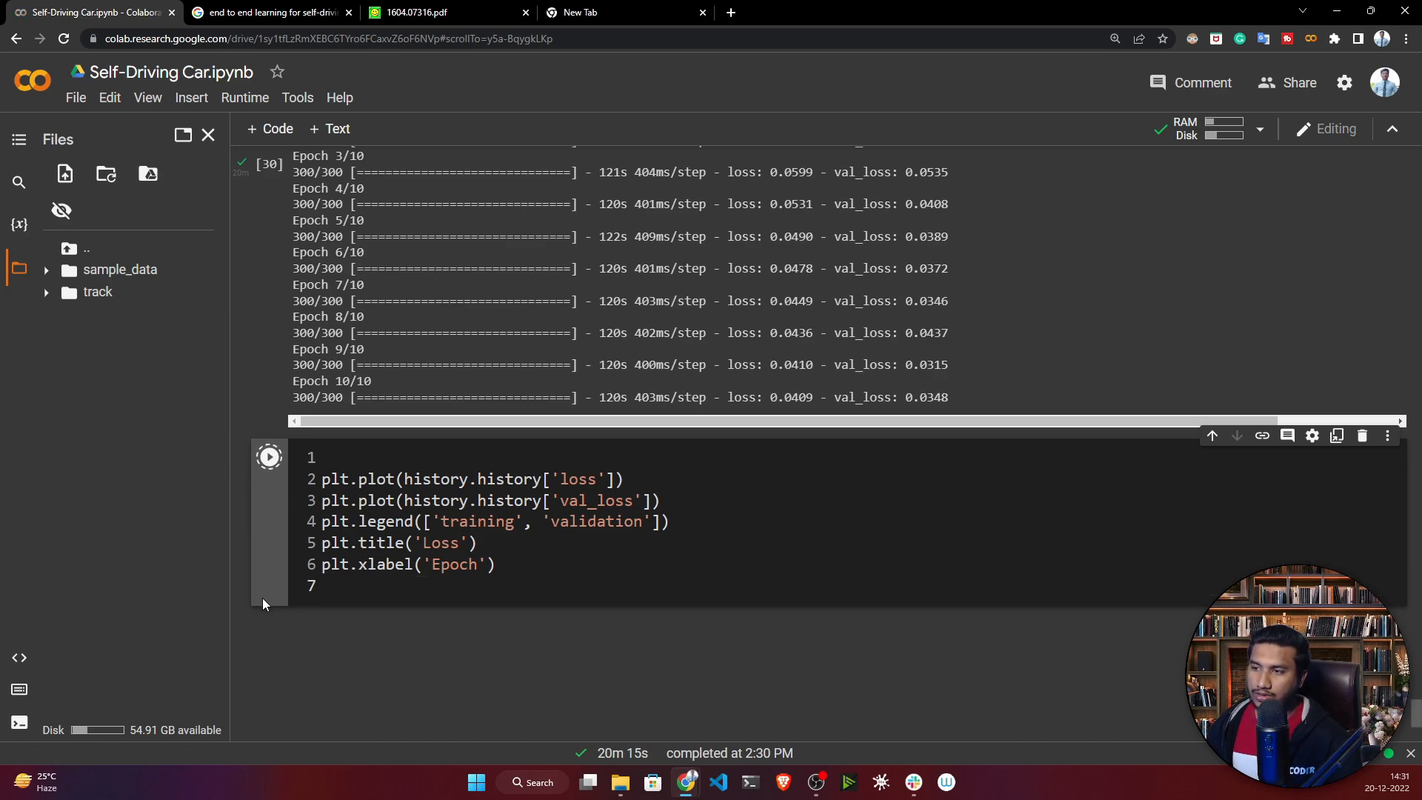
pyautogui.click(268, 456)
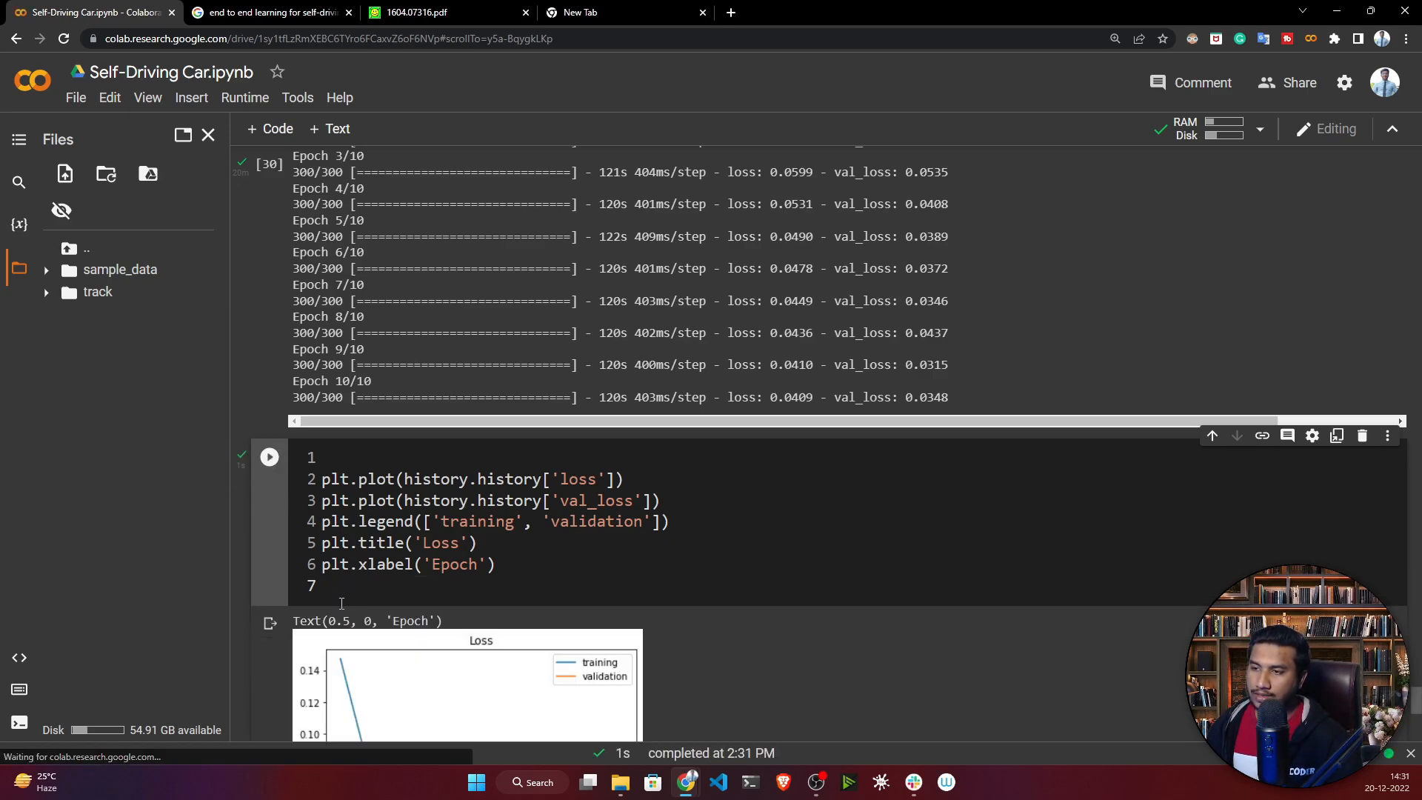
pyautogui.scroll(-3)
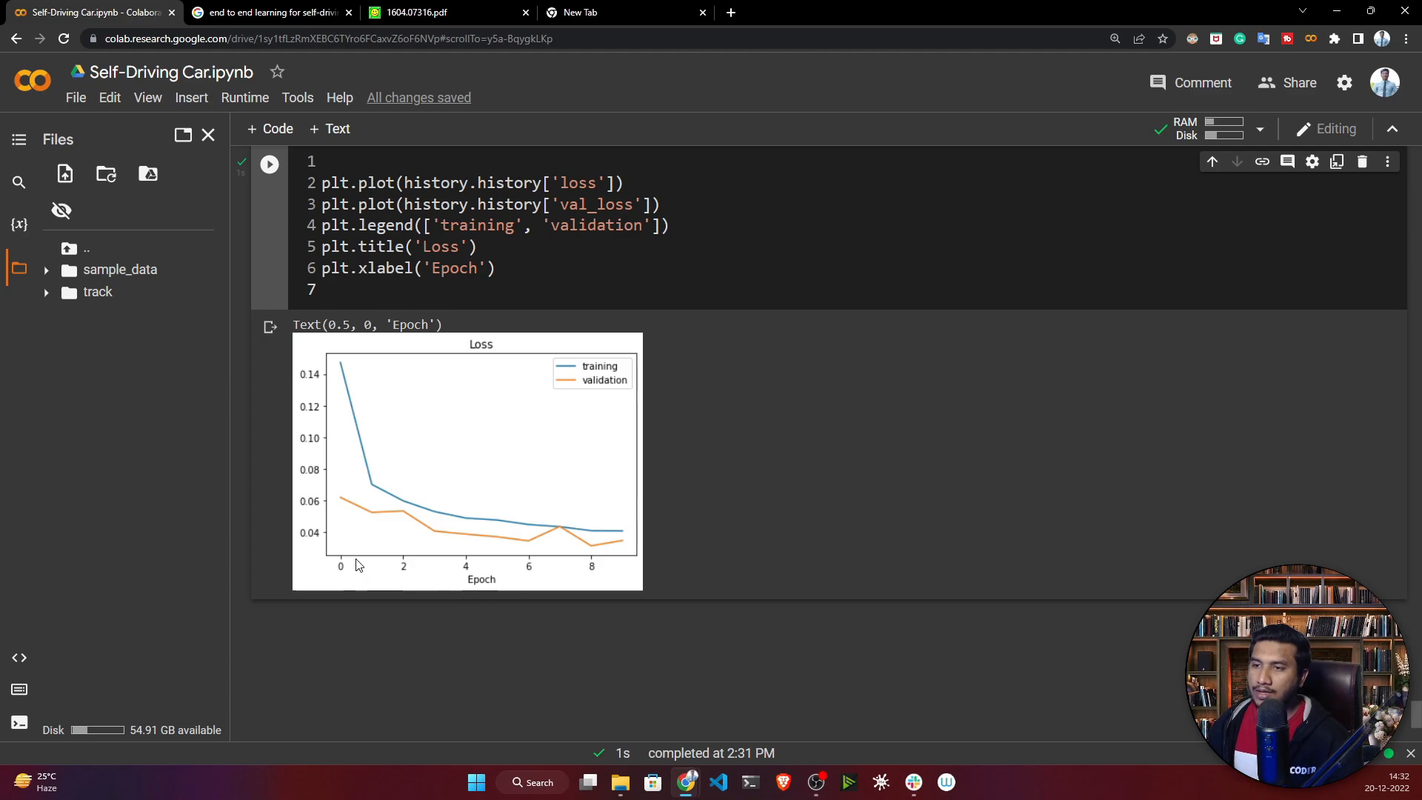
pyautogui.moveTo(329, 400)
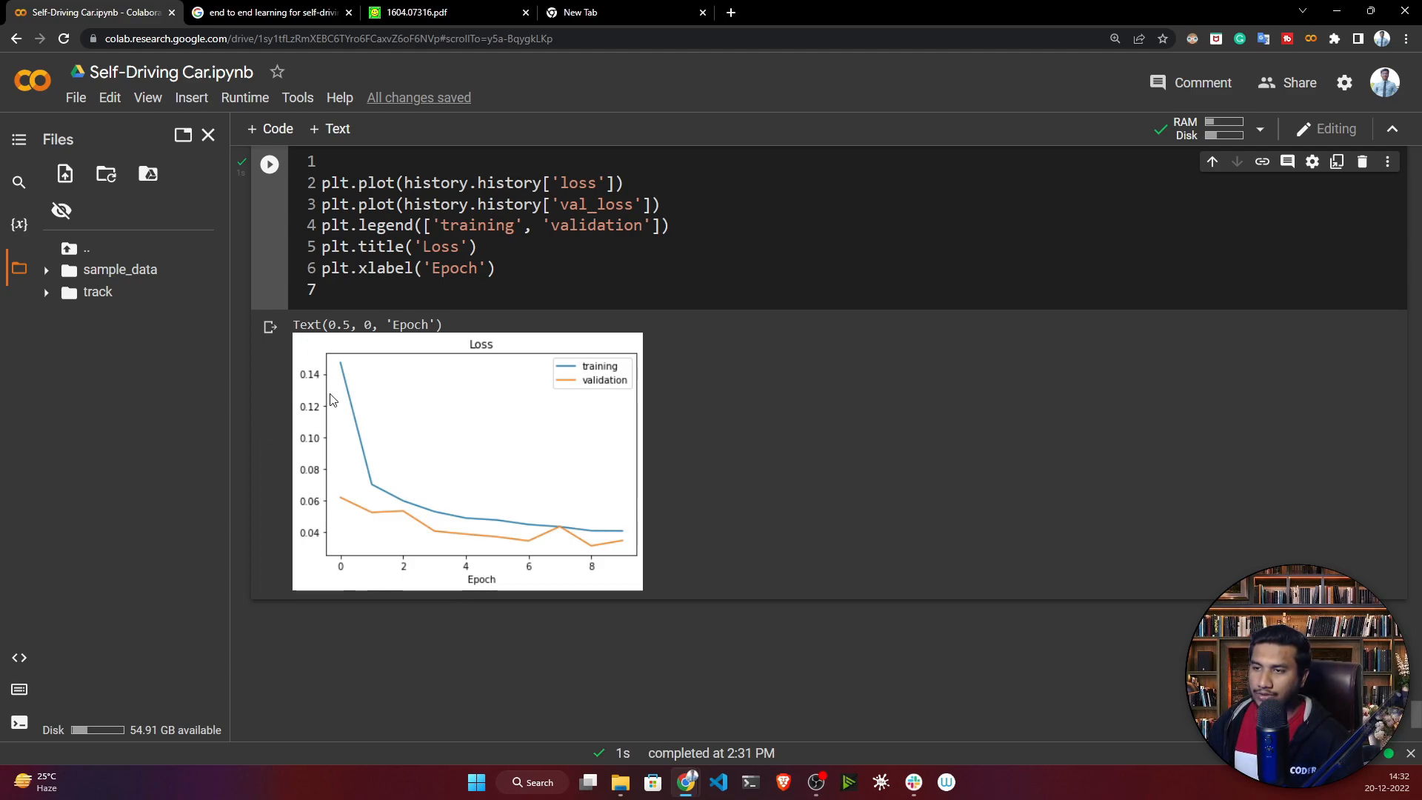
pyautogui.moveTo(607, 513)
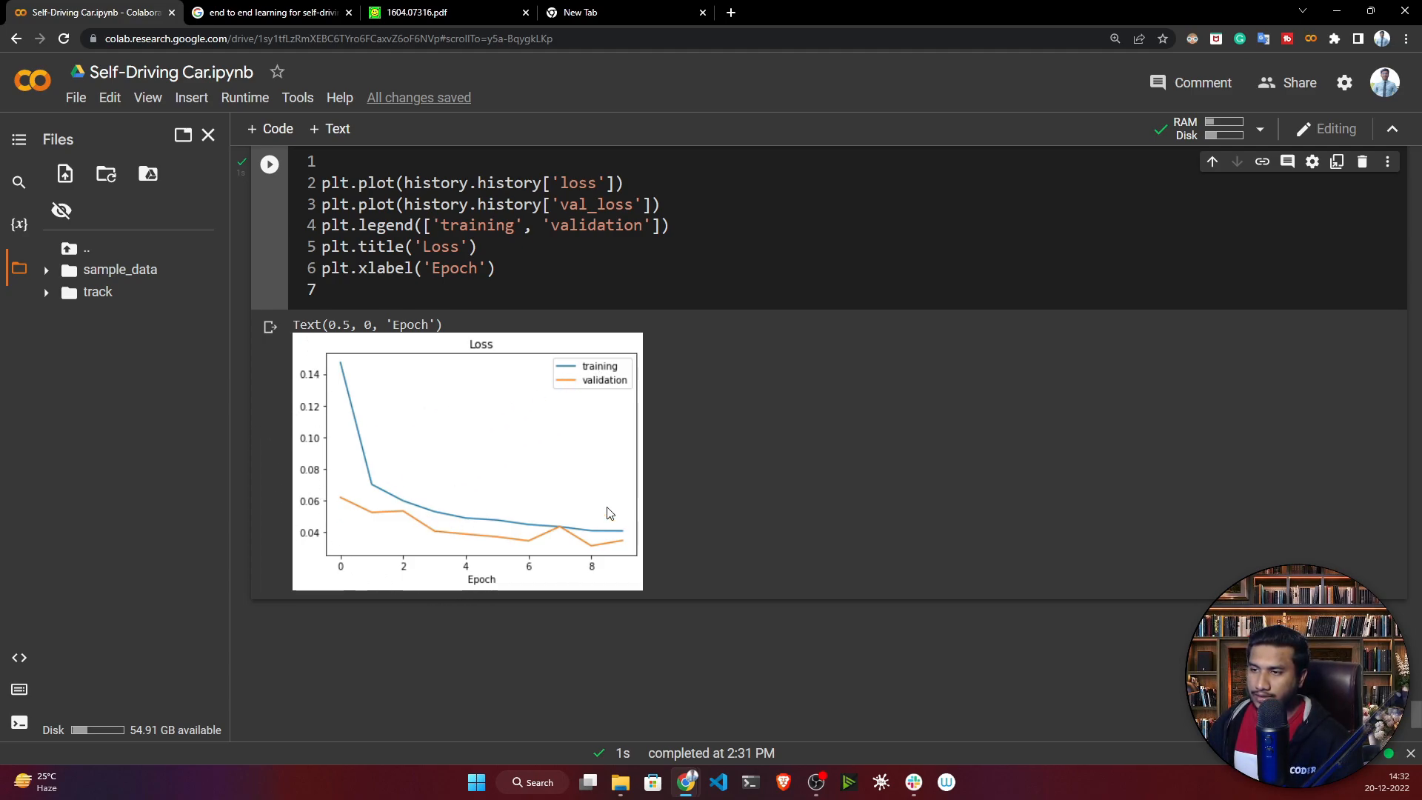
pyautogui.moveTo(540, 571)
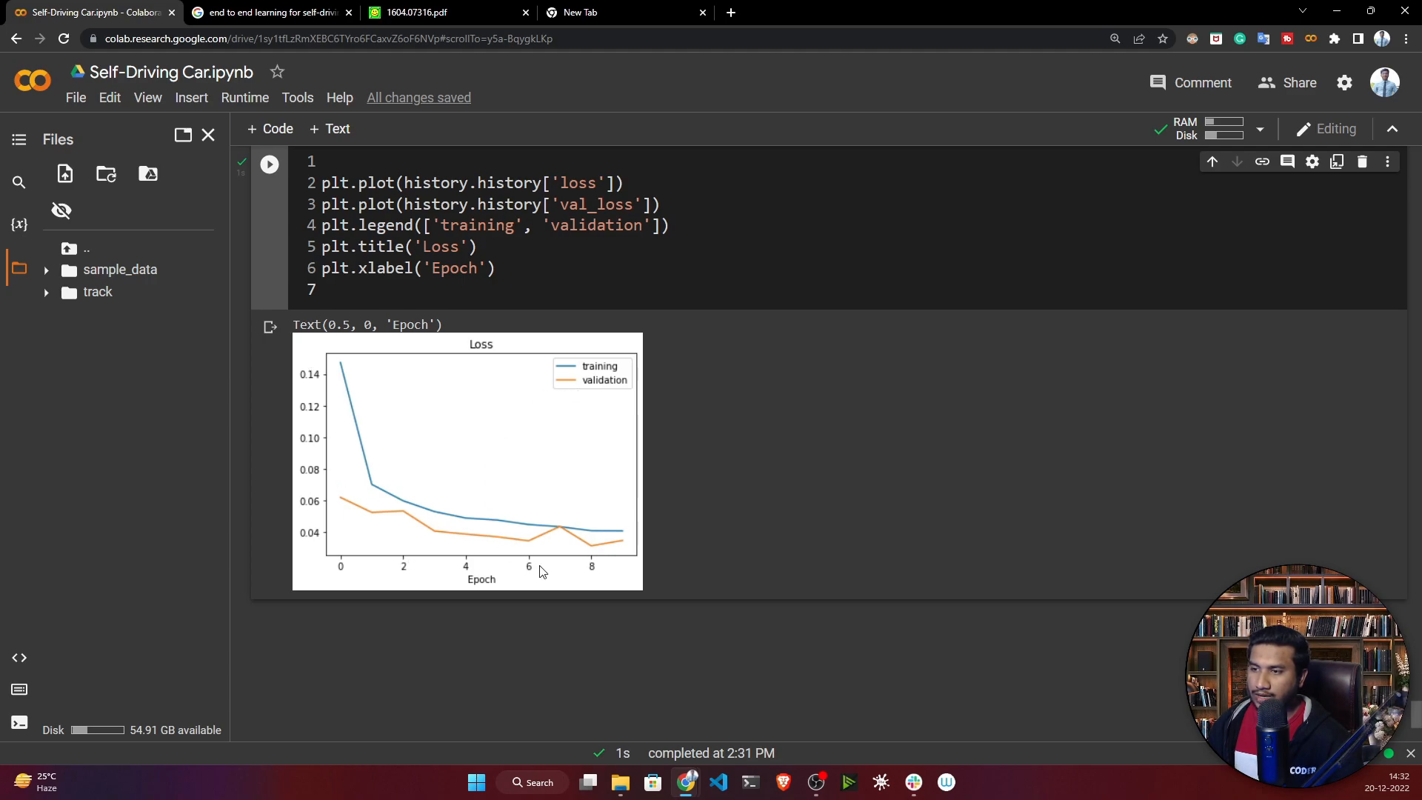
pyautogui.moveTo(730, 599)
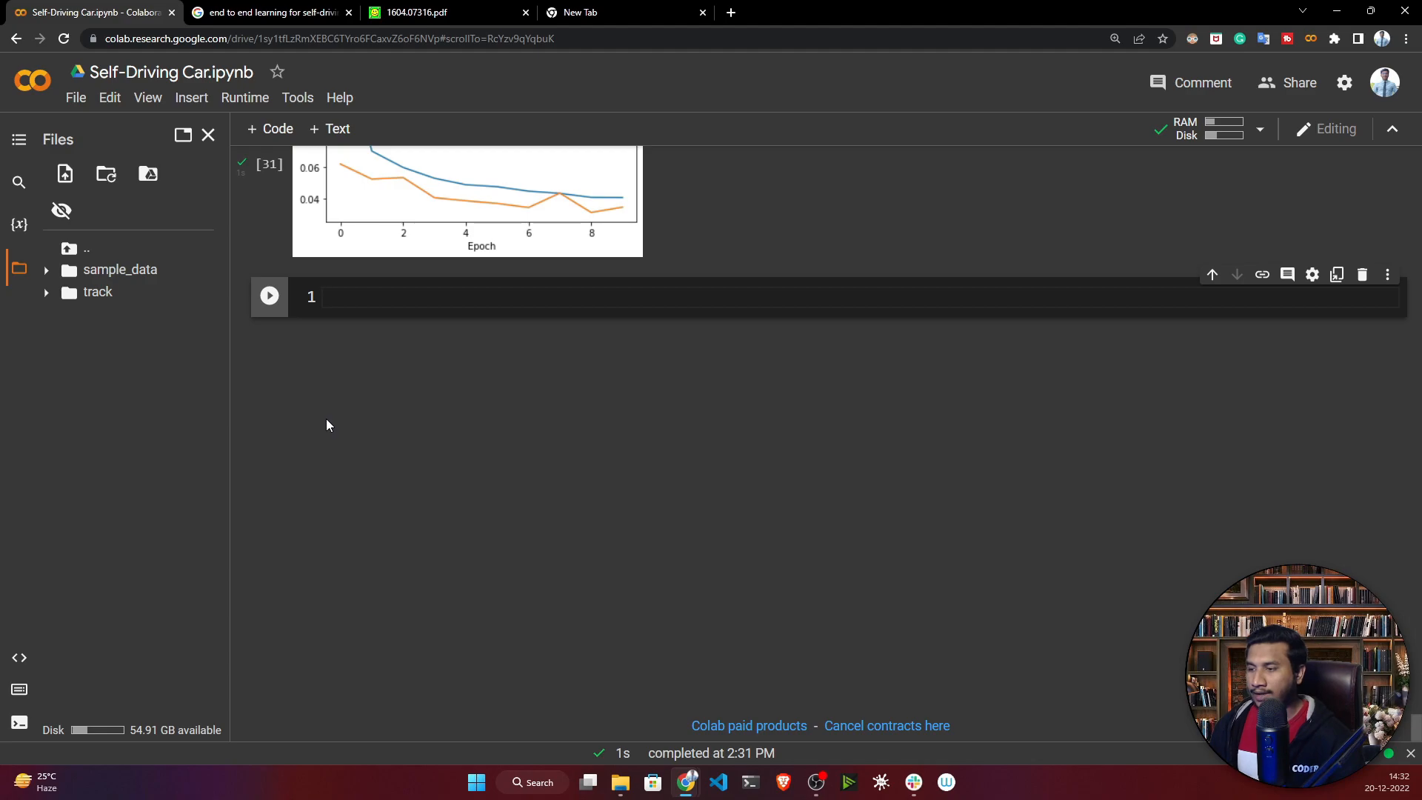
pyautogui.click(453, 296)
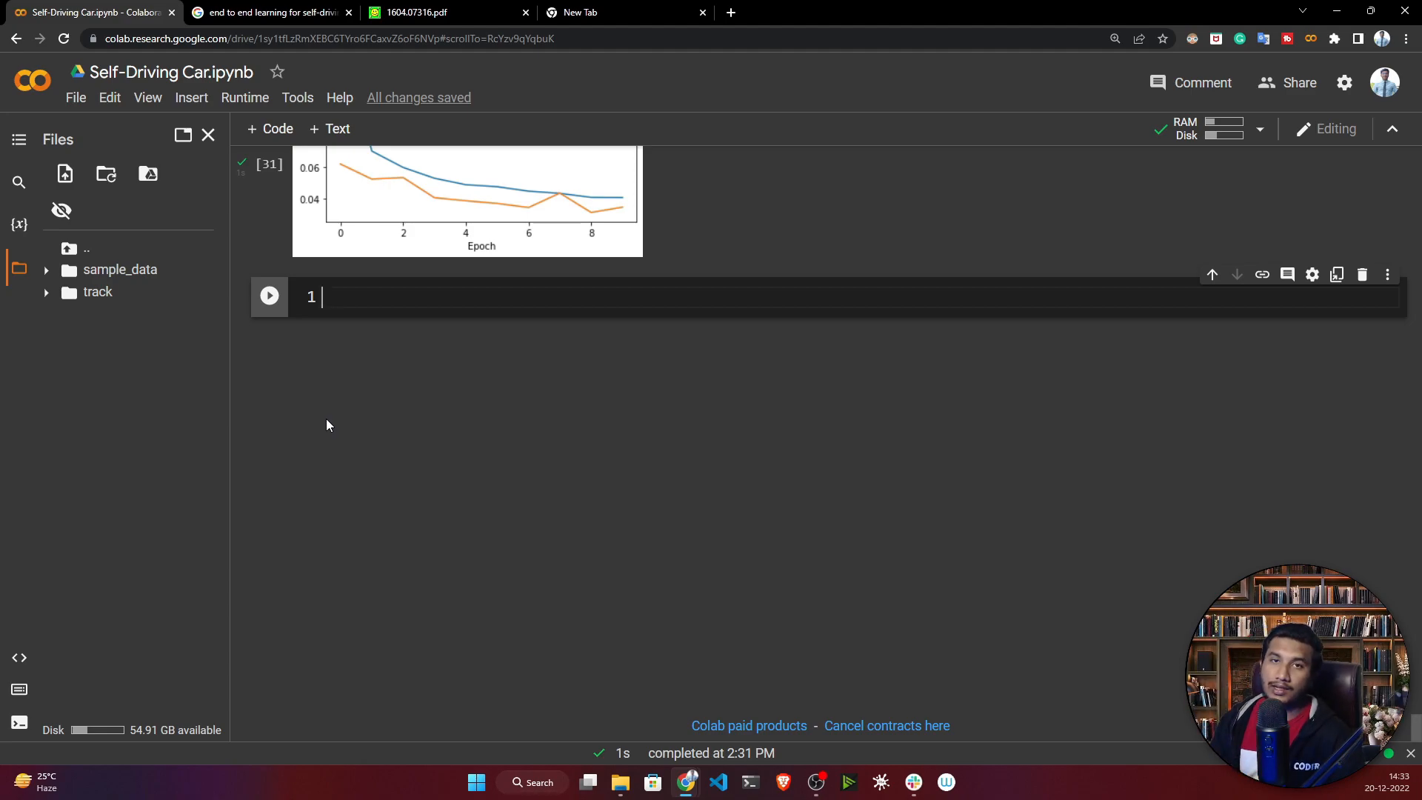
pyautogui.moveTo(318, 420)
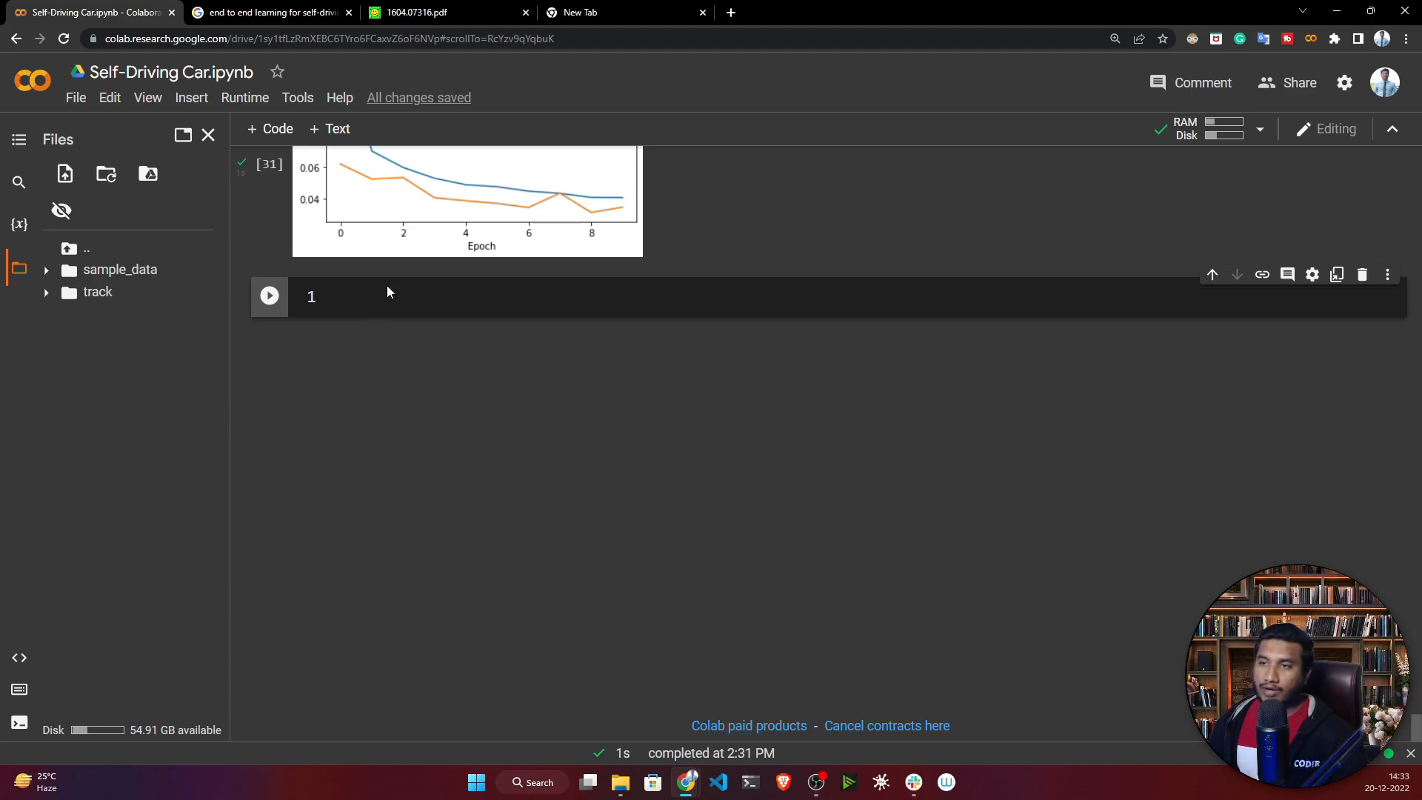
# Enter model.save('model.h5') with files.download and run the cell to download model.h5
pyautogui.write("model.save('model.h5')")
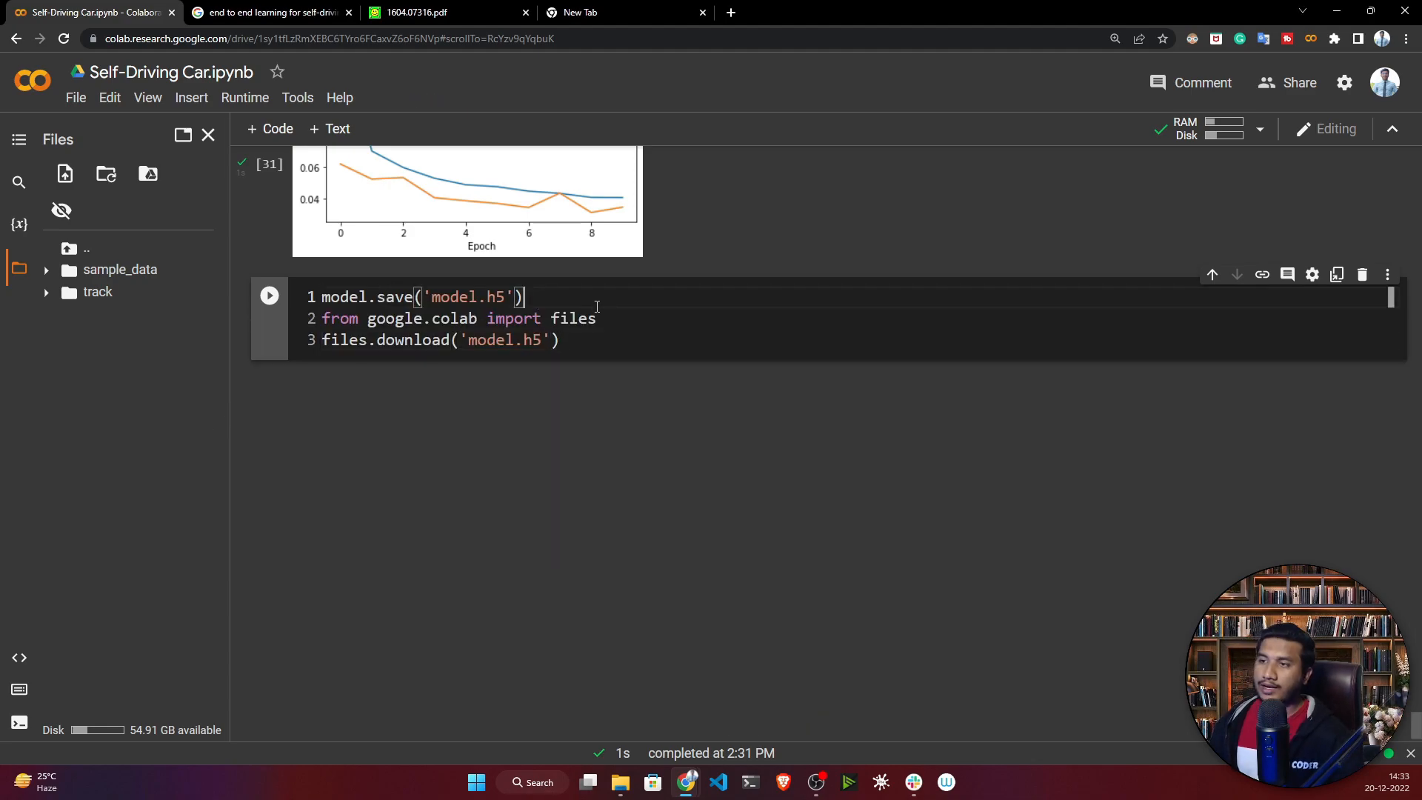
pyautogui.doubleClick(343, 296)
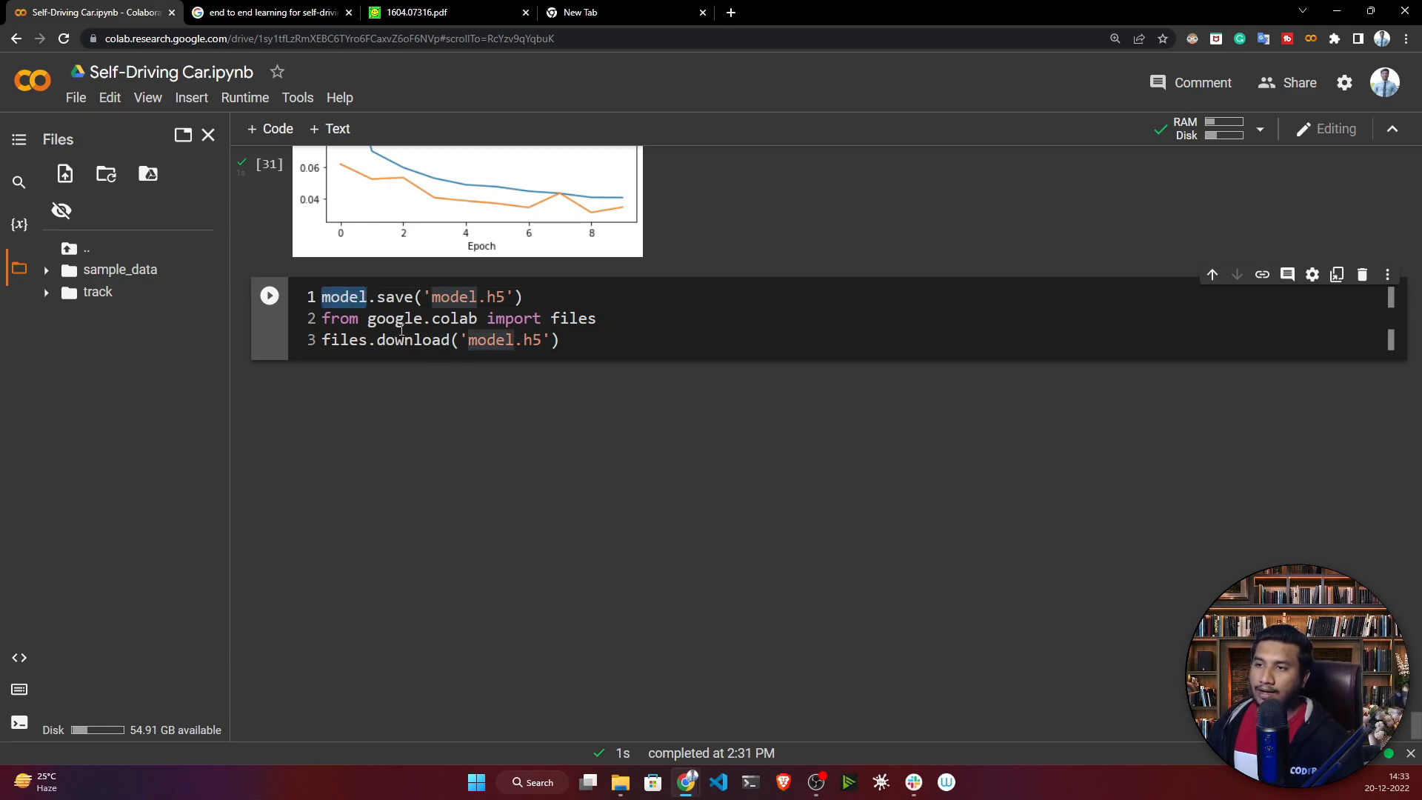
pyautogui.doubleClick(344, 339)
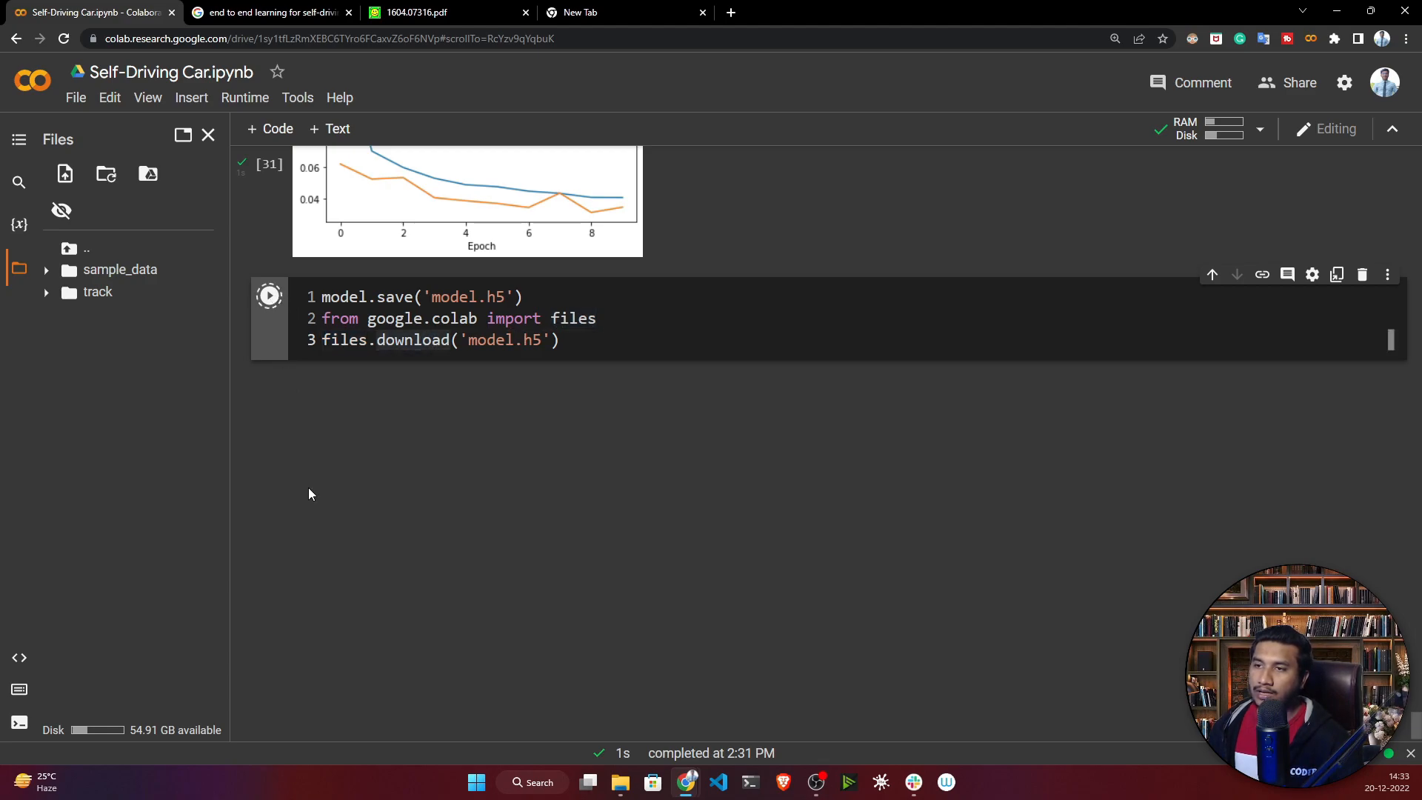
pyautogui.click(268, 295)
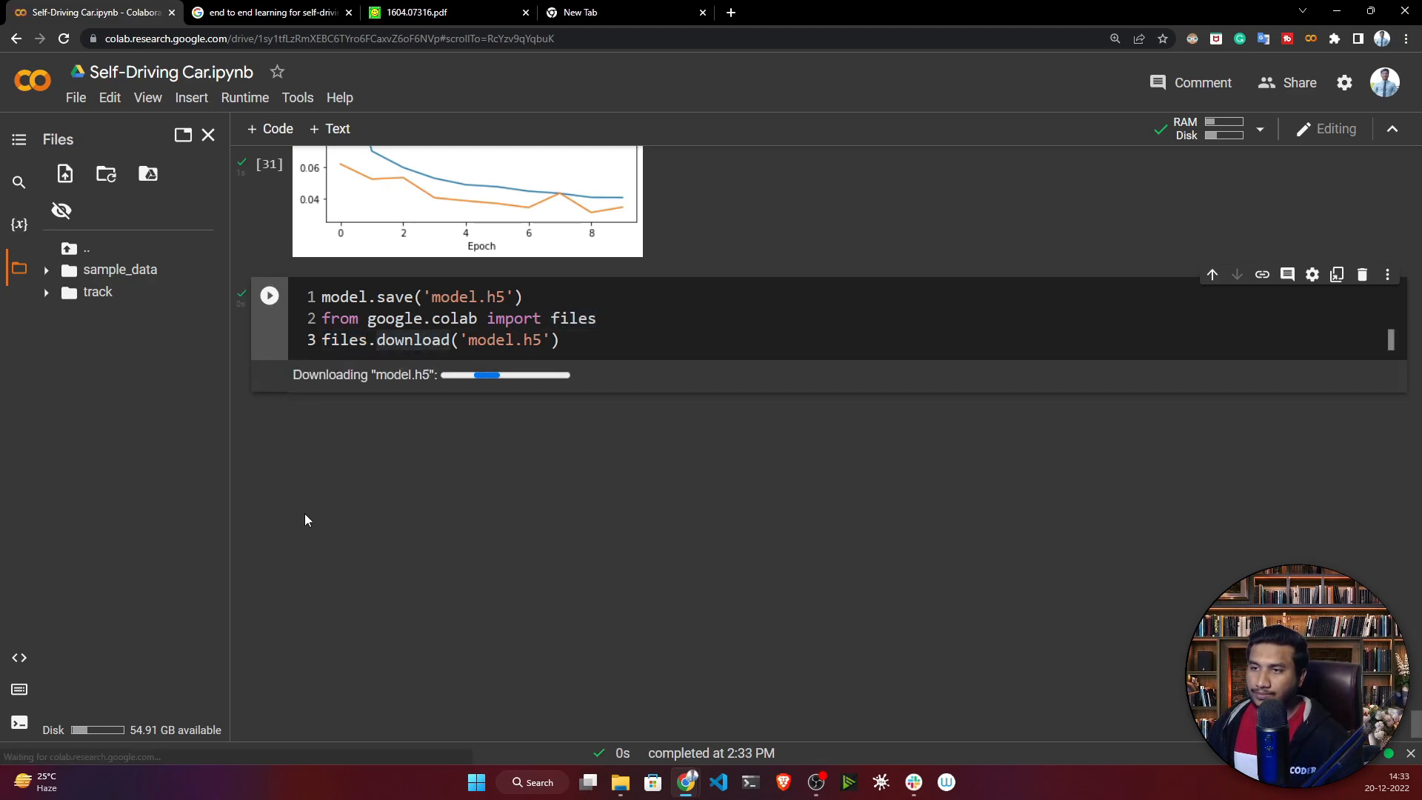
pyautogui.moveTo(440, 416)
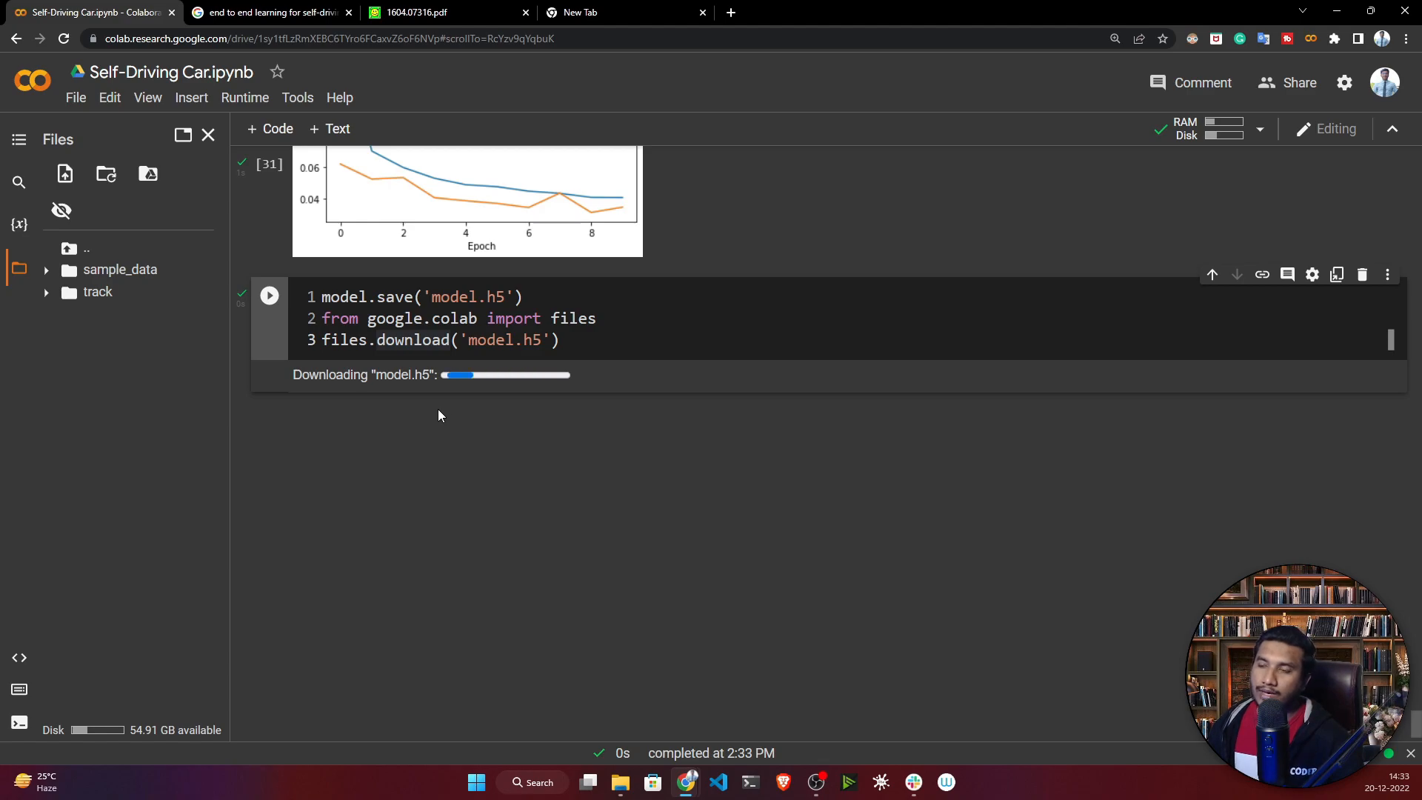